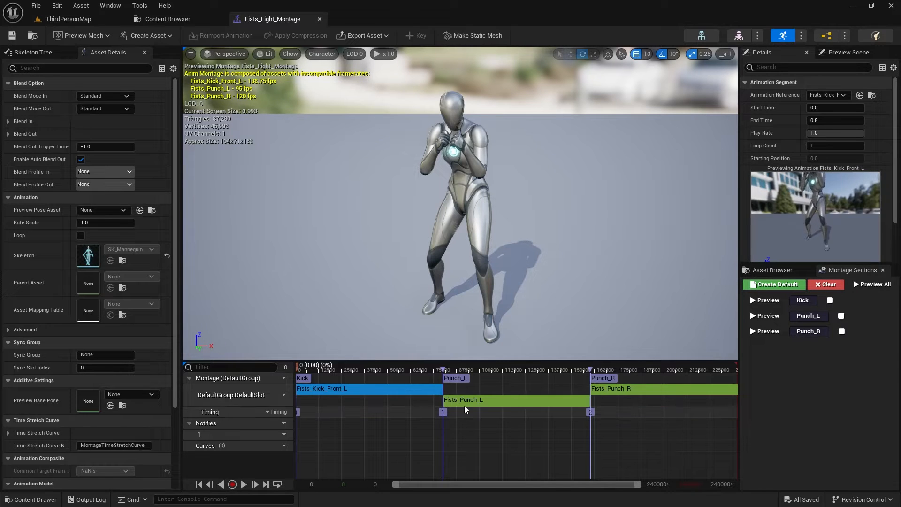
Reveal the BomberBoggyTNT row's third-person montage section name, length and play rate
left_click(67, 19)
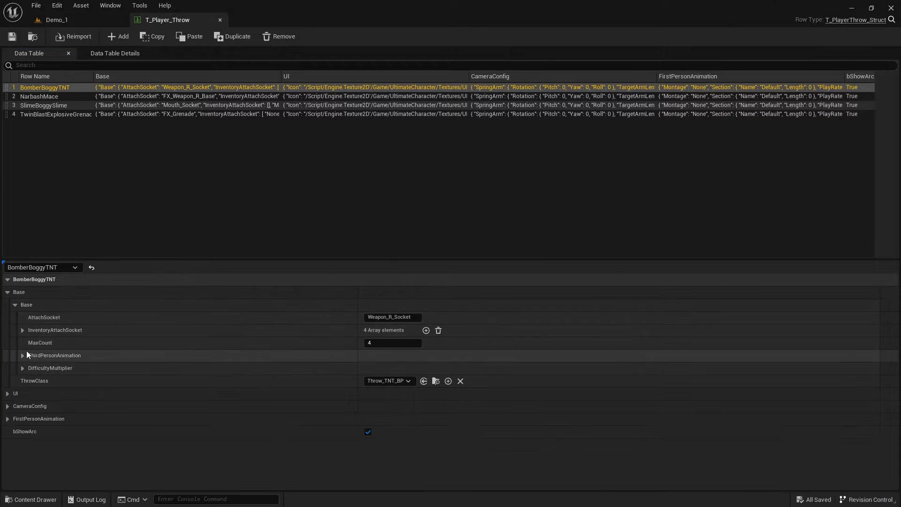
left_click(23, 355)
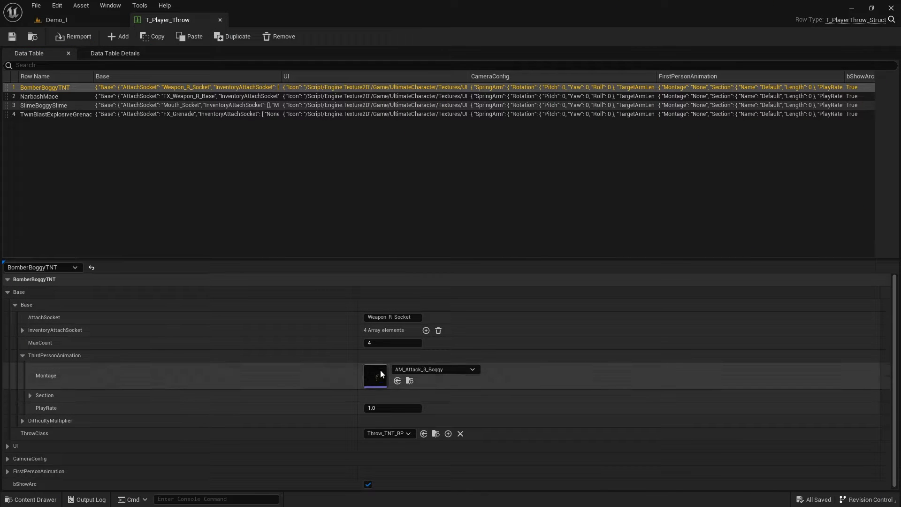
left_click(30, 395)
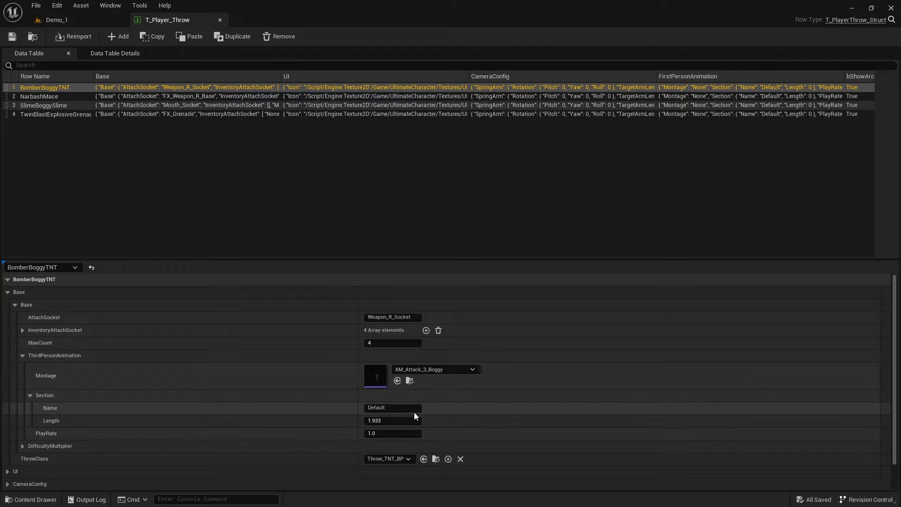
left_click(393, 421)
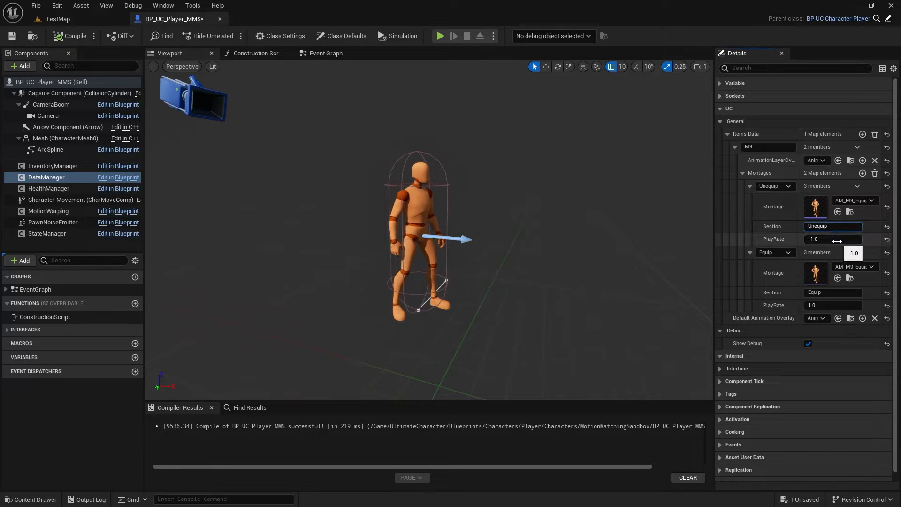
Review the Unequip montage play rate in BP_UC_Player_MMS
left_click(833, 238)
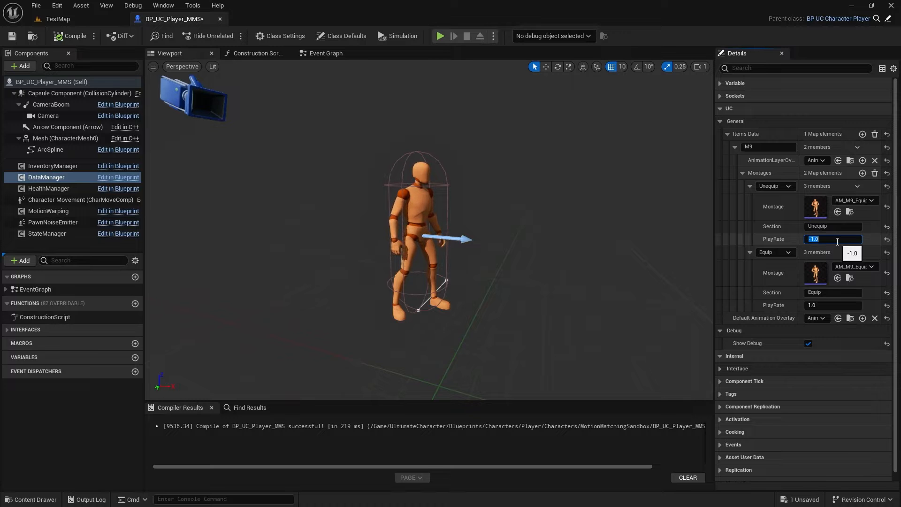
left_click(440, 36)
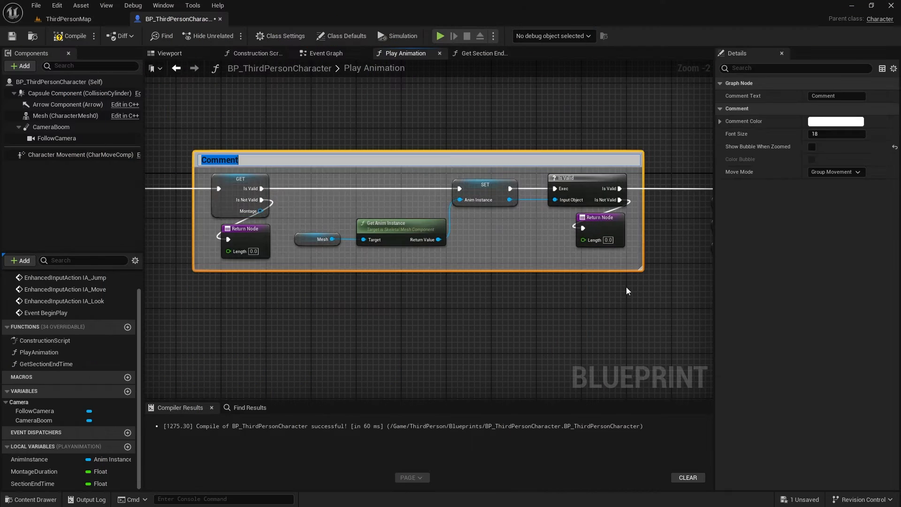
Title PlayAnimation's node groups: validate montage, play and get default duration, is section empty, jump and calculate duration
type("Validate monta")
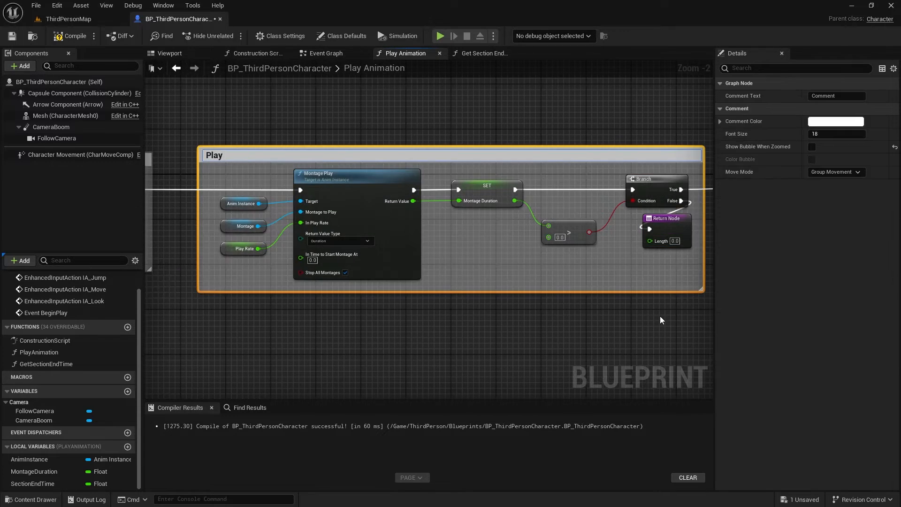
type("Play montage and get default du")
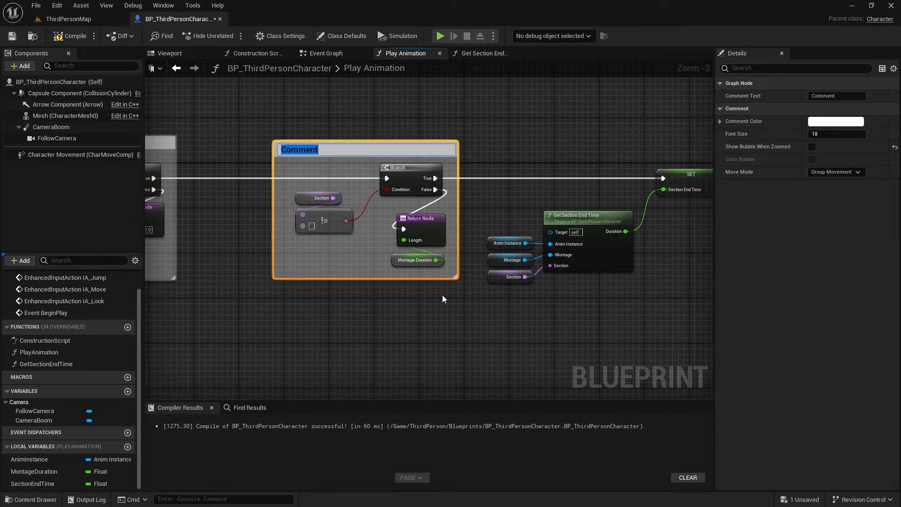
type("Is section empty?")
type("Jump to")
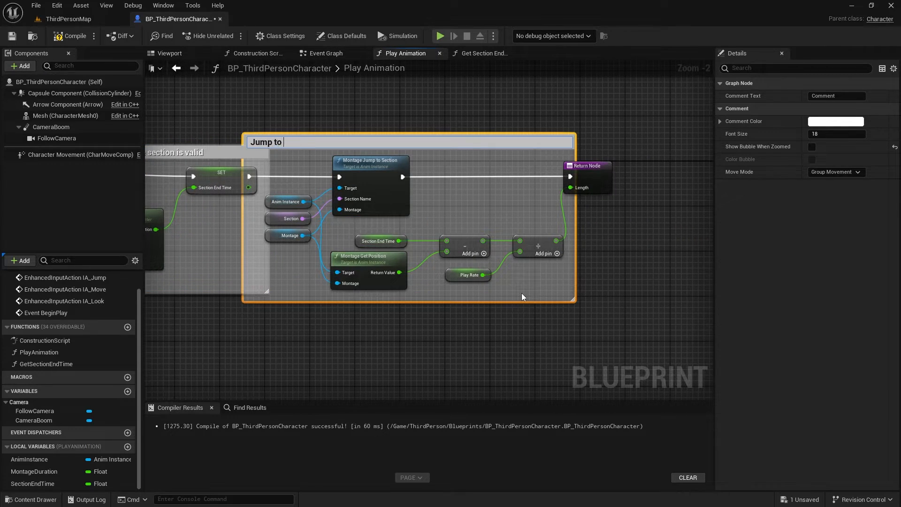
type("the section and calculate the section")
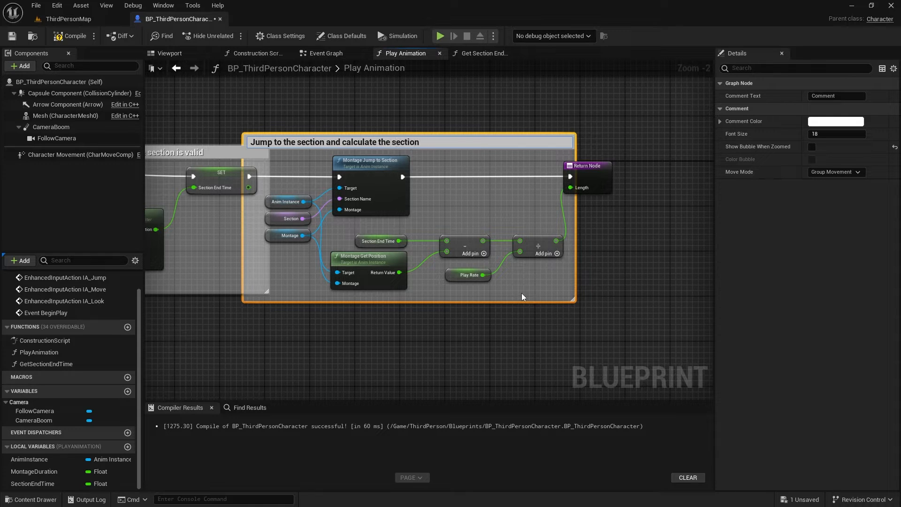
type("duration")
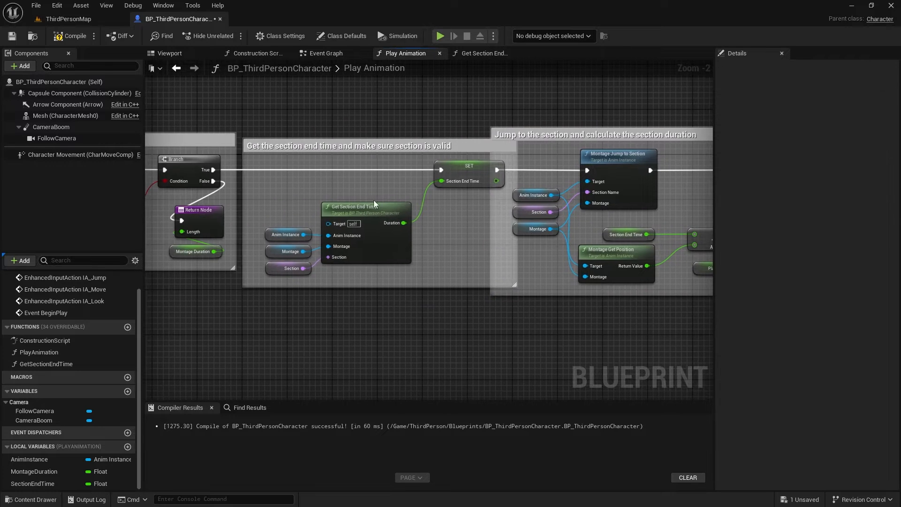
Title GetSectionEndTime's groups: if section not valid, jump to section end and read timeline
left_click(483, 52)
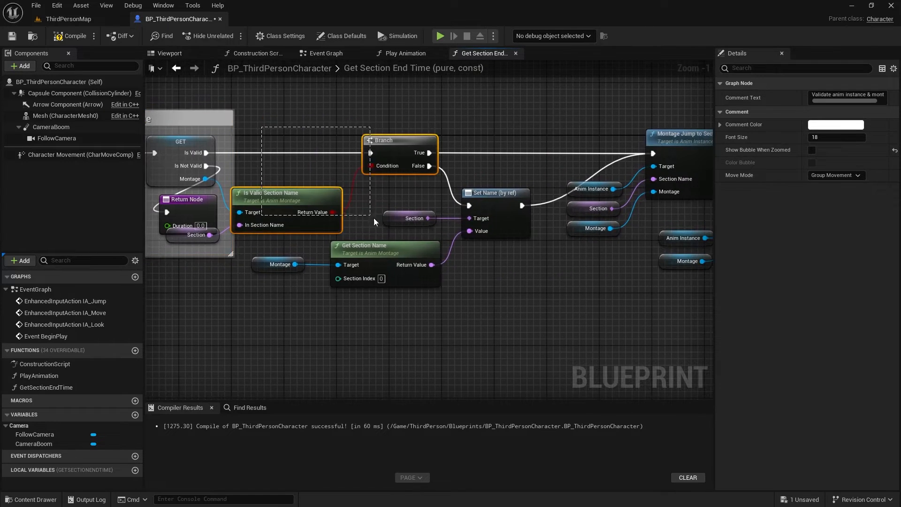
type("If section is not vali")
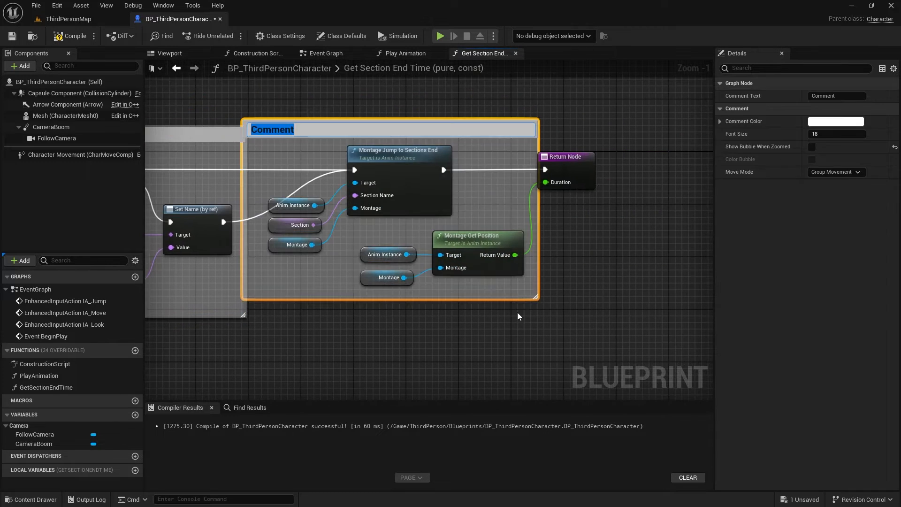
type("Jump to the end of the sectio")
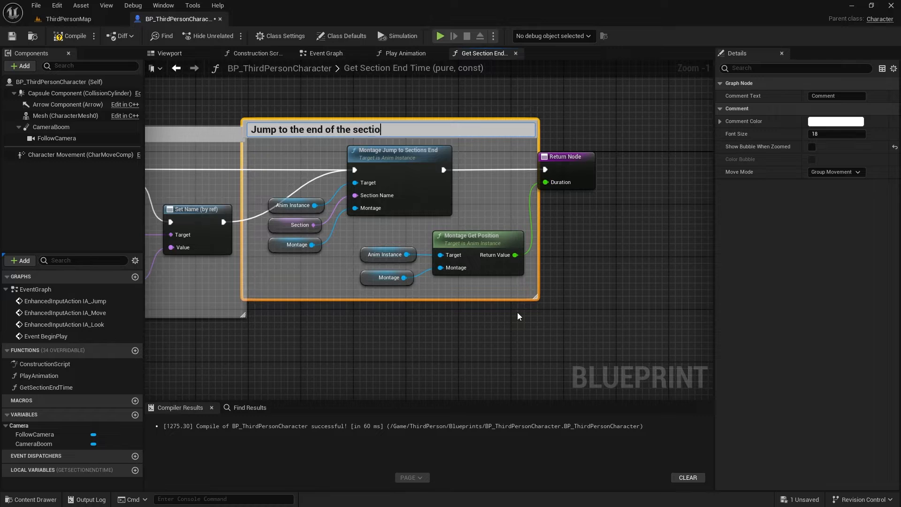
type("and read timelin")
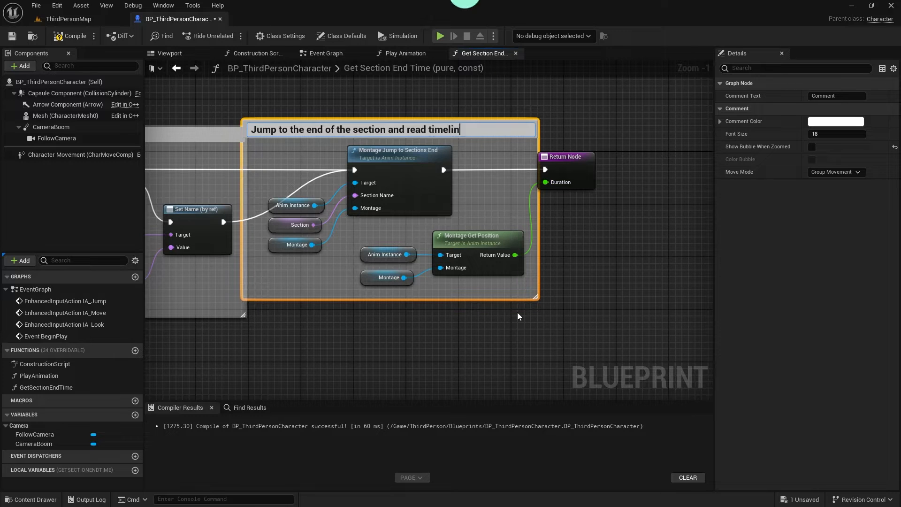
left_click(68, 19)
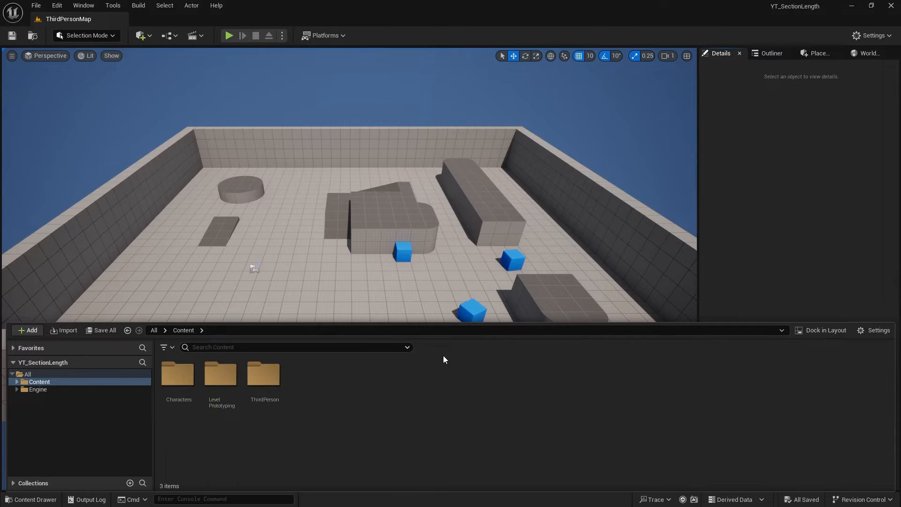
Create a Play Animation function on BP_ThirdPersonCharacter with a float Length output
double_click(264, 374)
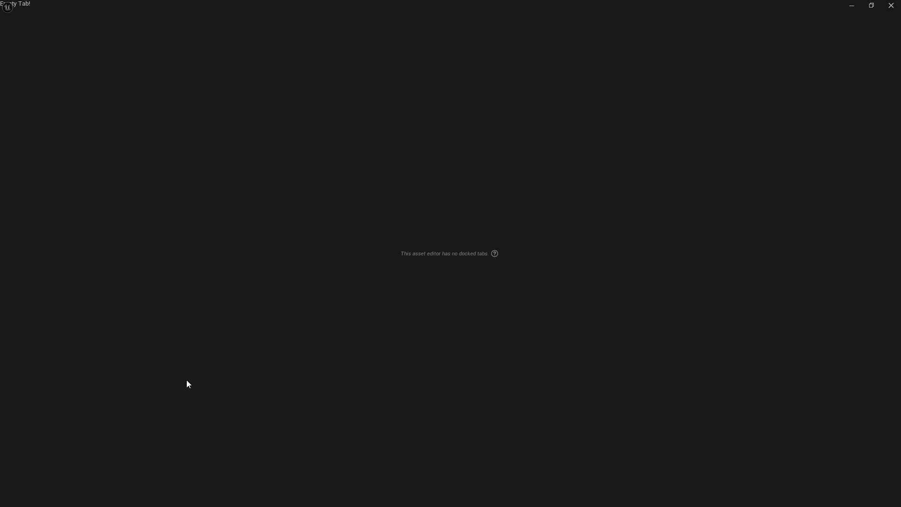
left_click(79, 19)
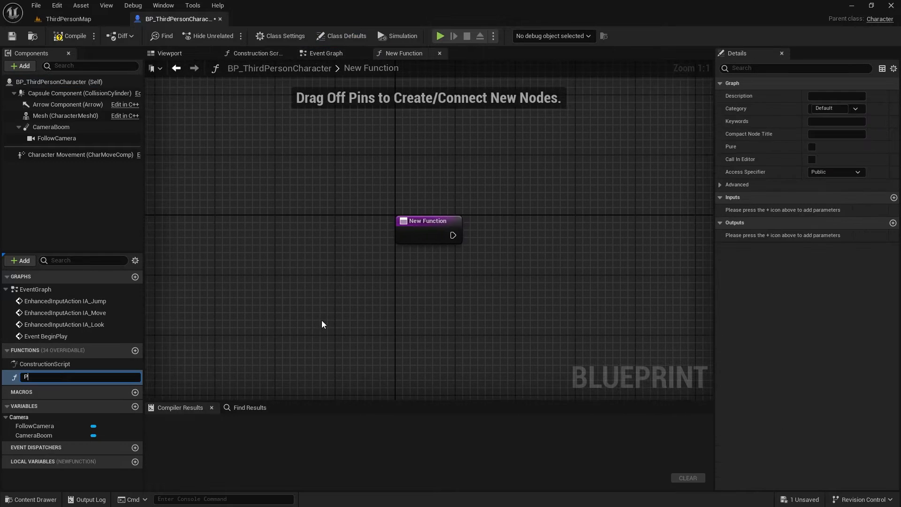
type("Play Animation")
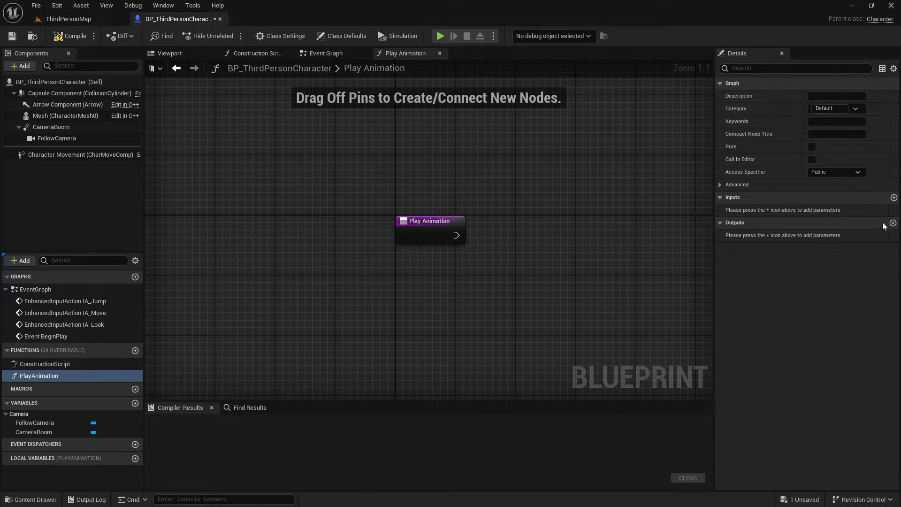
left_click(893, 223)
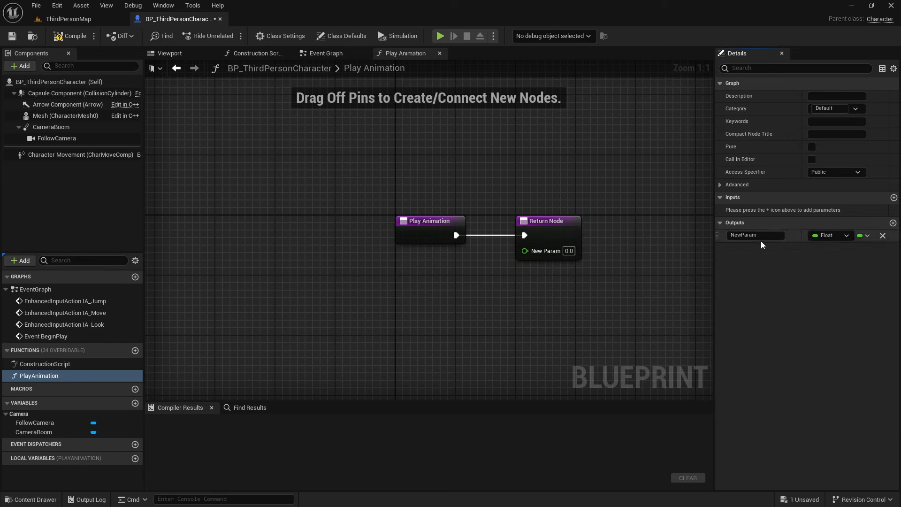
type("Length")
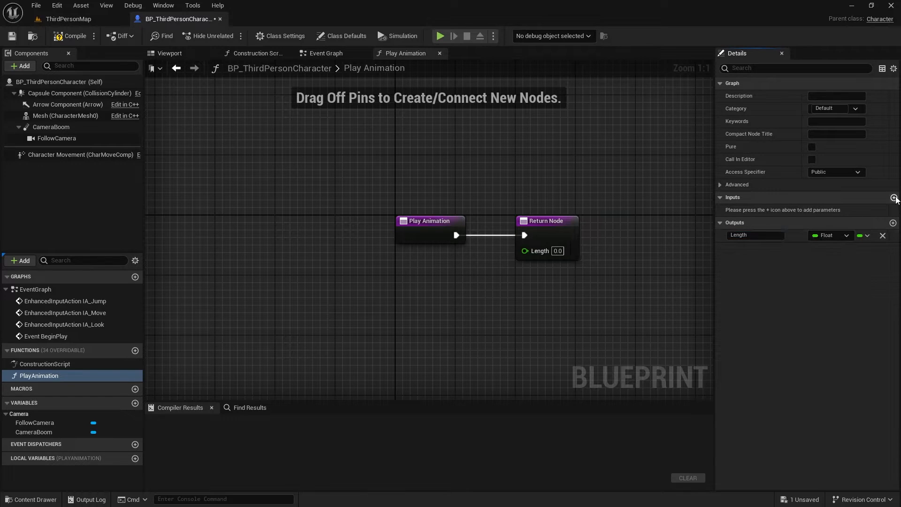
Add inputs Montage (Anim Montage), Section (Name) and PlayRate (Float)
left_click(893, 197)
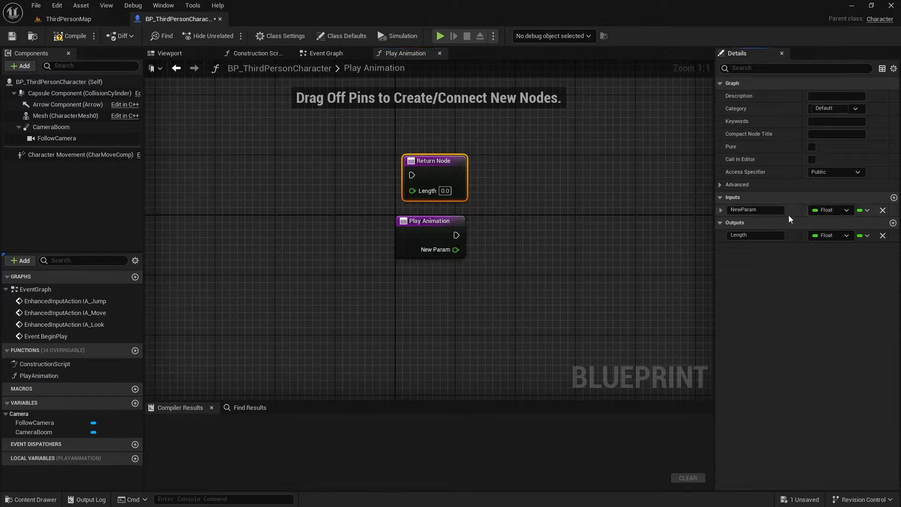
type("Montage")
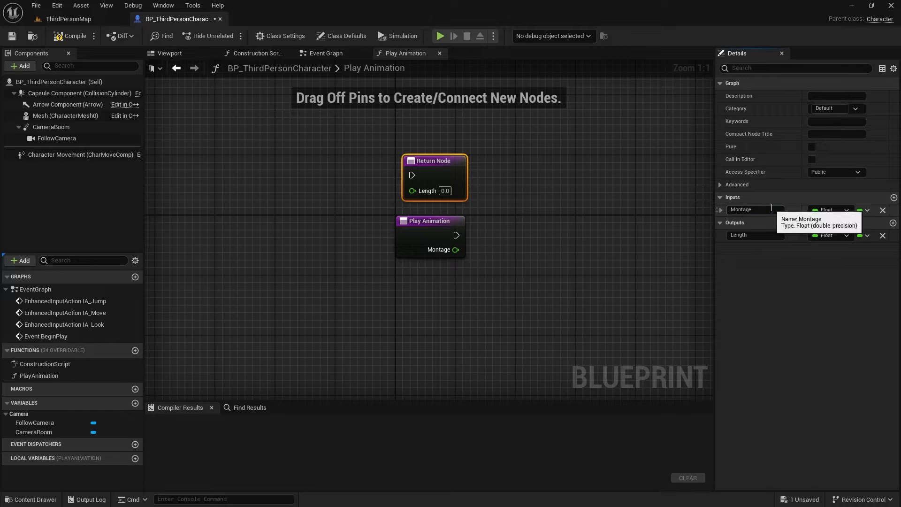
left_click(832, 210)
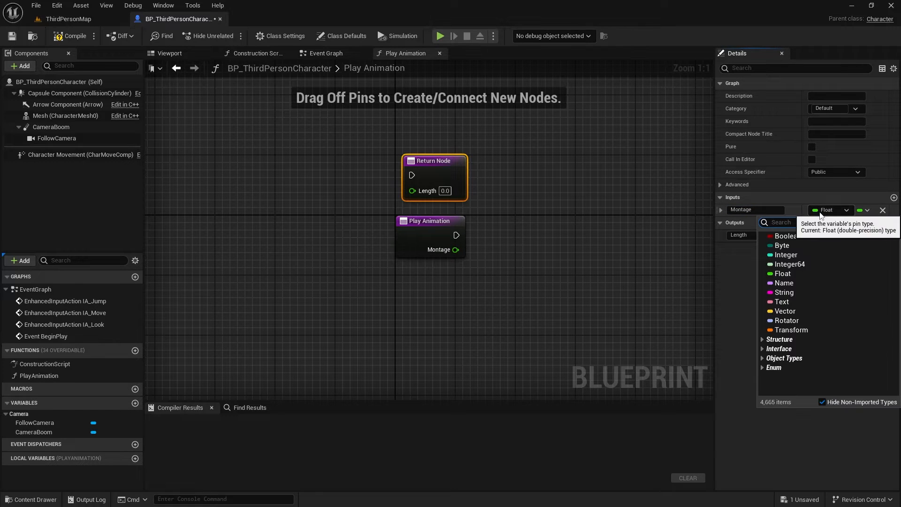
type("anim monta")
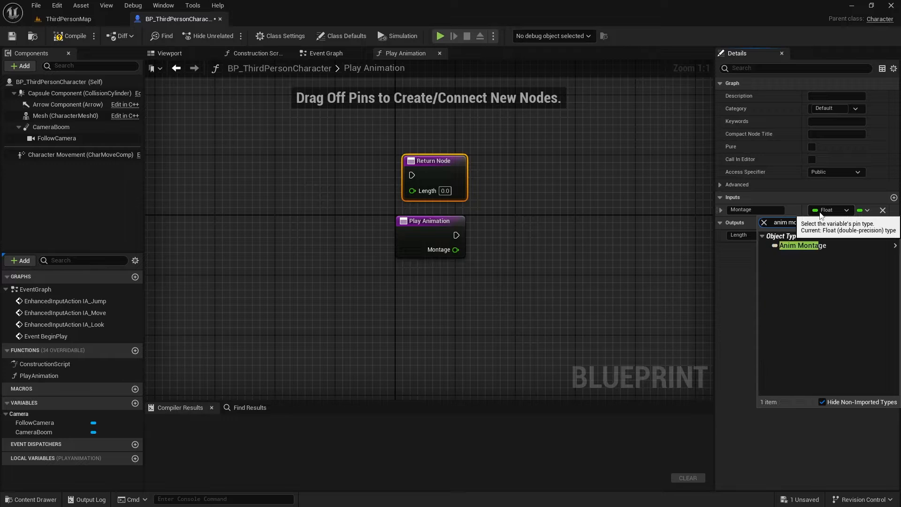
left_click(804, 245)
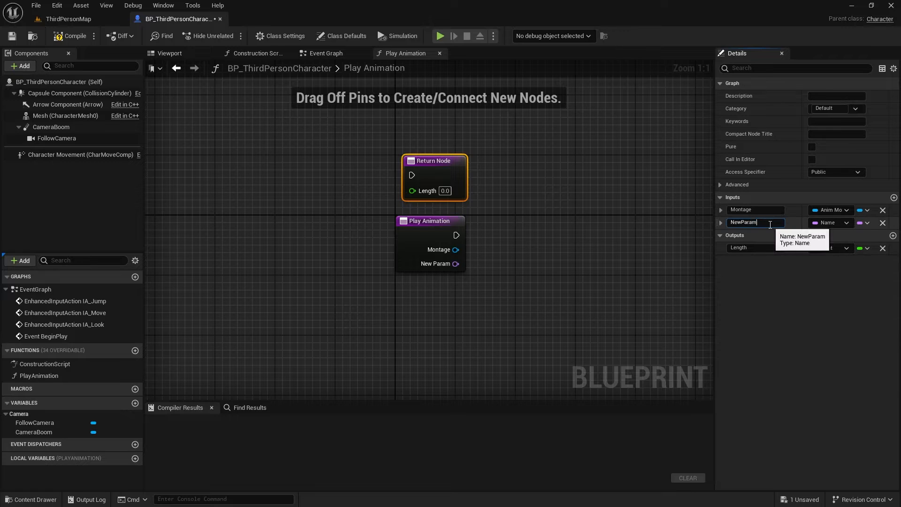
type("Section")
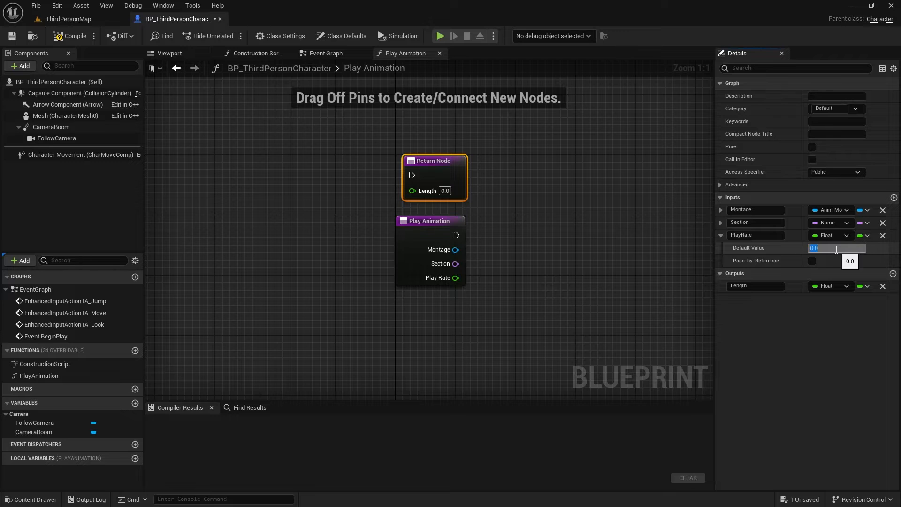
left_click(722, 235)
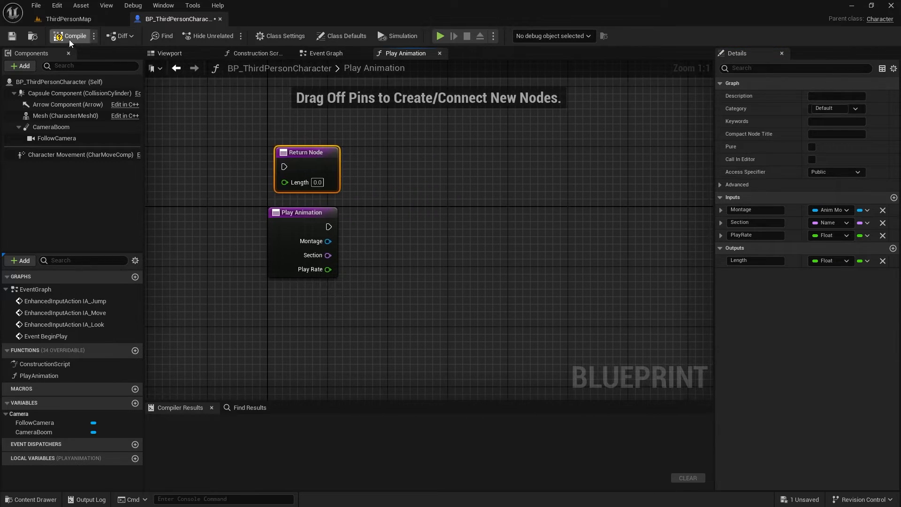
Compile and add a validated getter for the Montage input
left_click(74, 36)
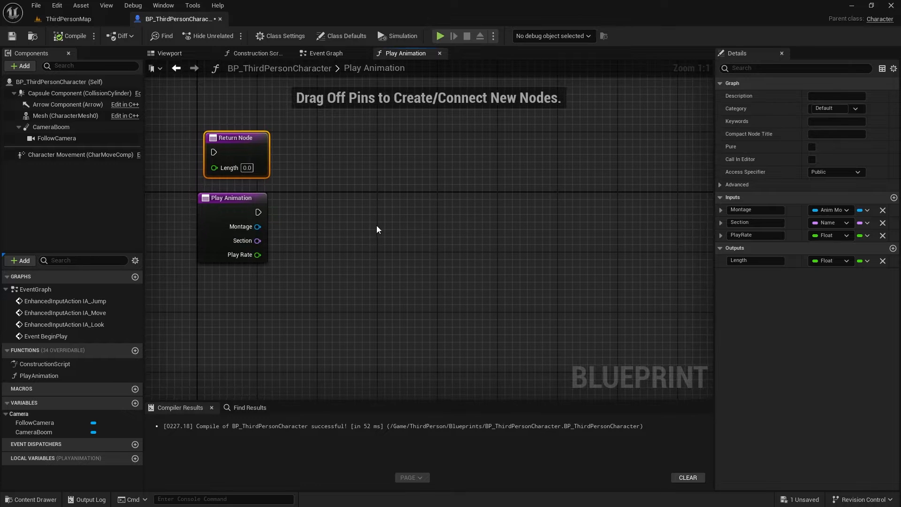
type("get m")
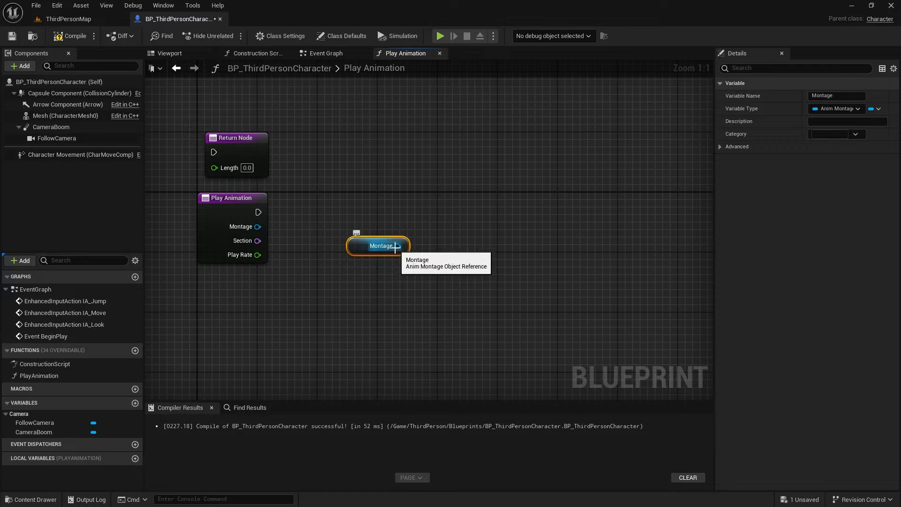
right_click(377, 245)
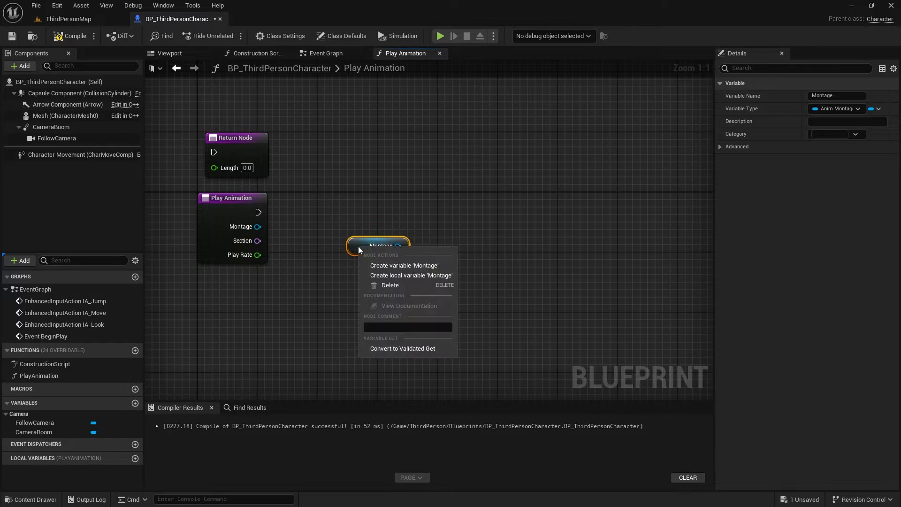
mouse_move(394, 350)
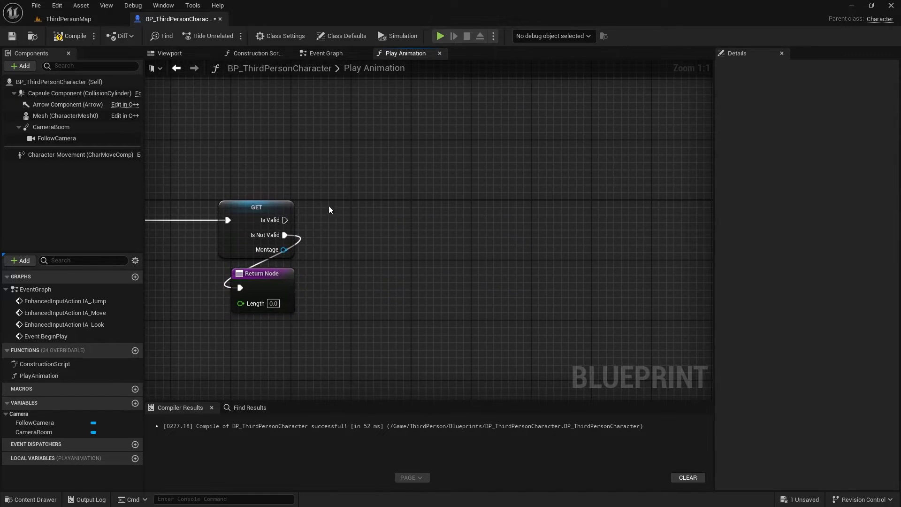
left_click(65, 116)
type("get anim insta")
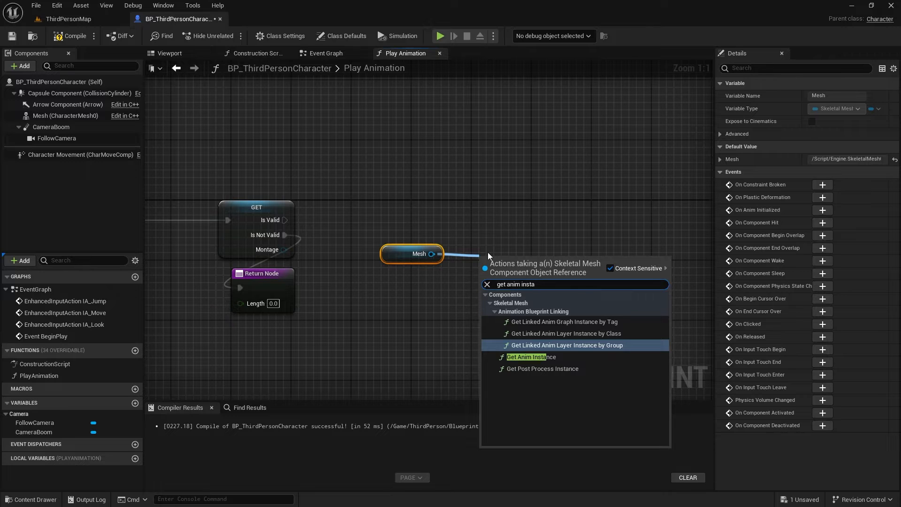
Get the mesh's anim instance, store it in a local AnimInstance variable and check it is valid
left_click(527, 357)
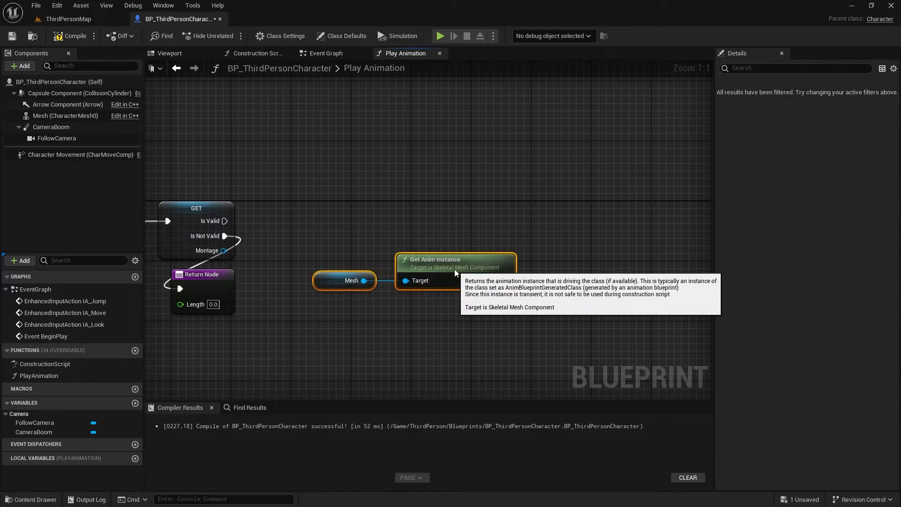
left_click_drag(460, 288, 506, 268)
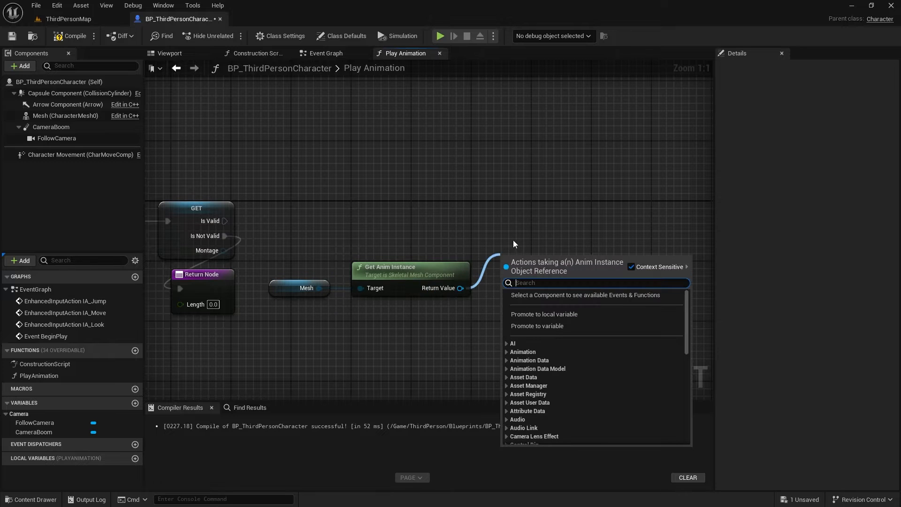
left_click(544, 314)
type("is vali")
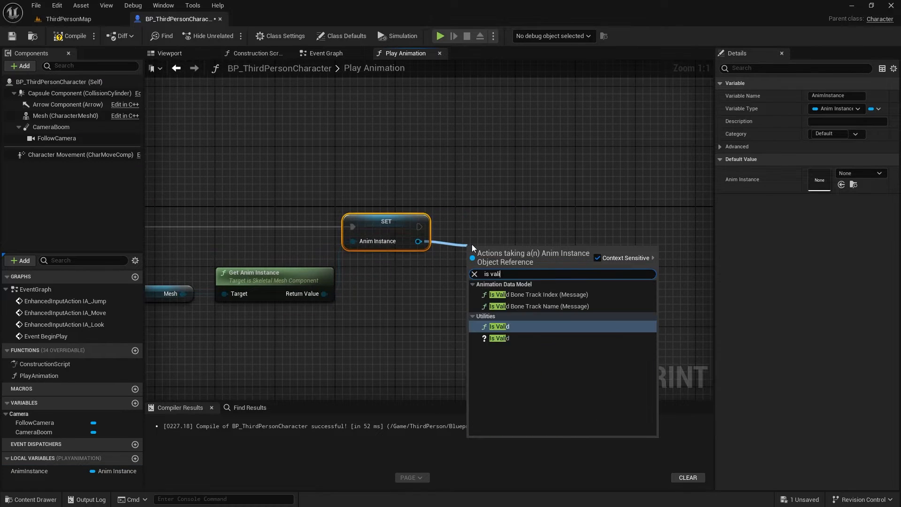
left_click(499, 326)
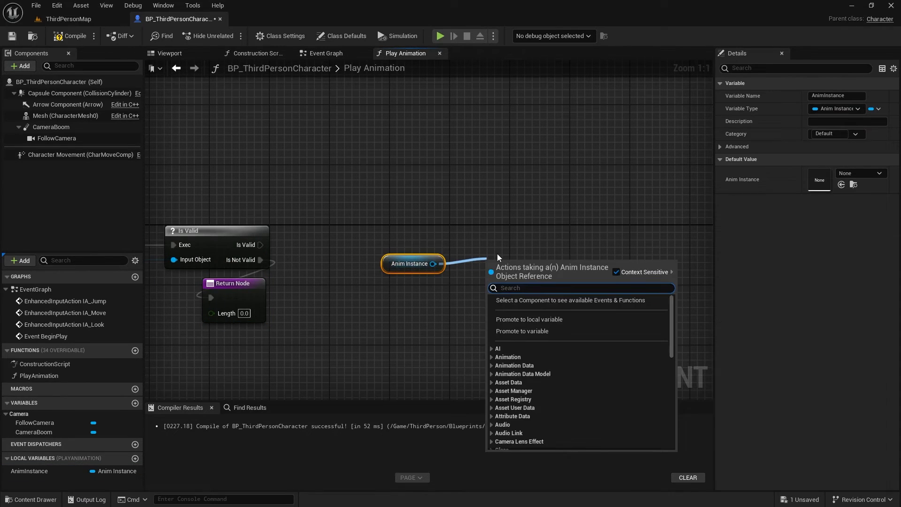
Play the montage on the anim instance with the Montage and PlayRate inputs wired in
type("play montage")
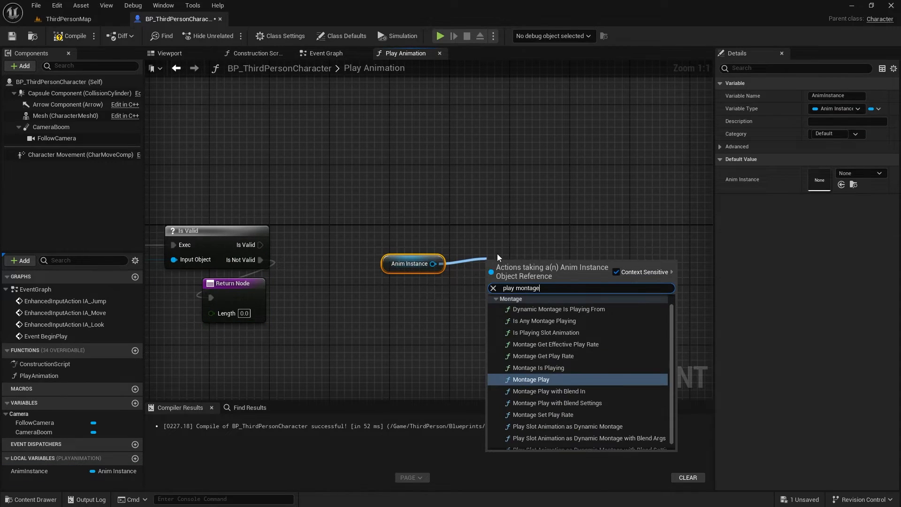
left_click(529, 379)
type("get montage")
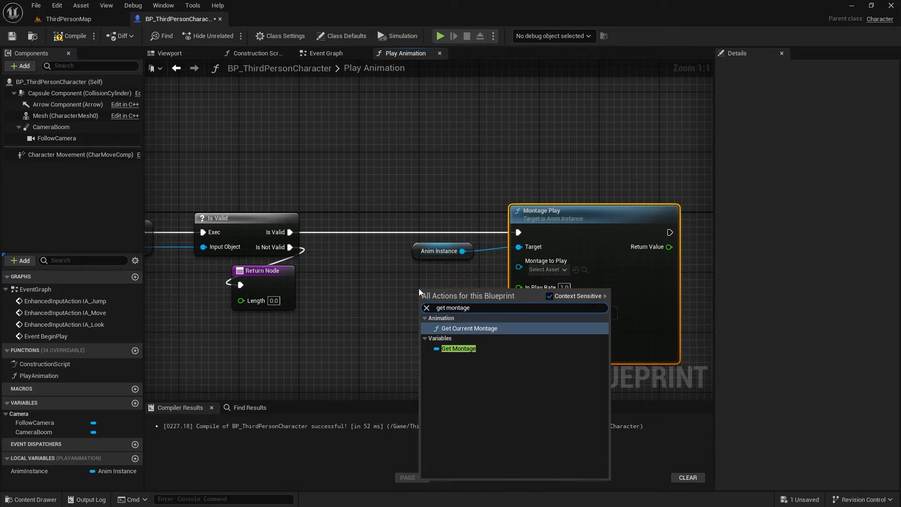
left_click(458, 348)
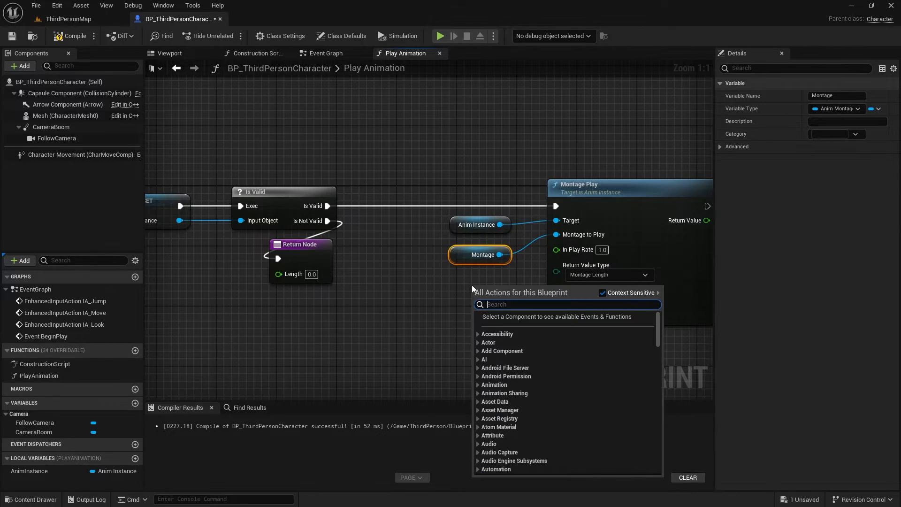
type("get play rate")
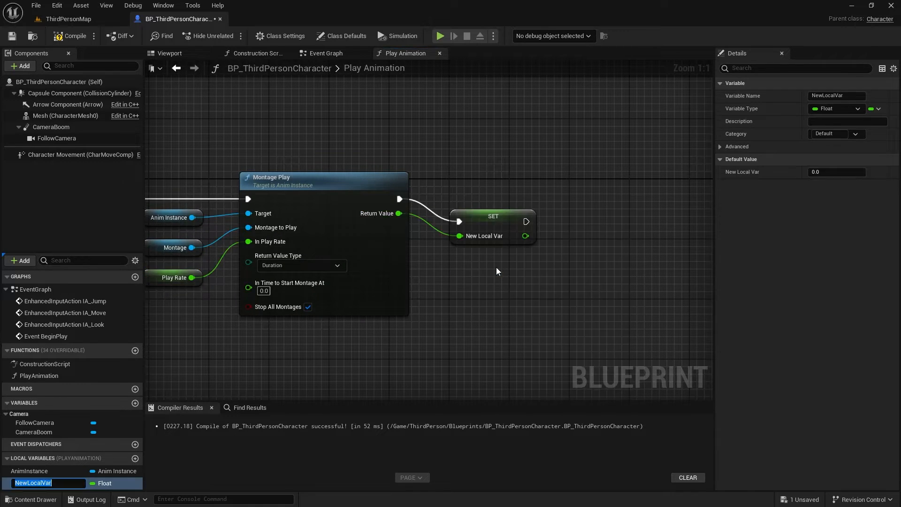
Store the returned duration in local MontageDuration and compare it against zero
type("MontageDuration")
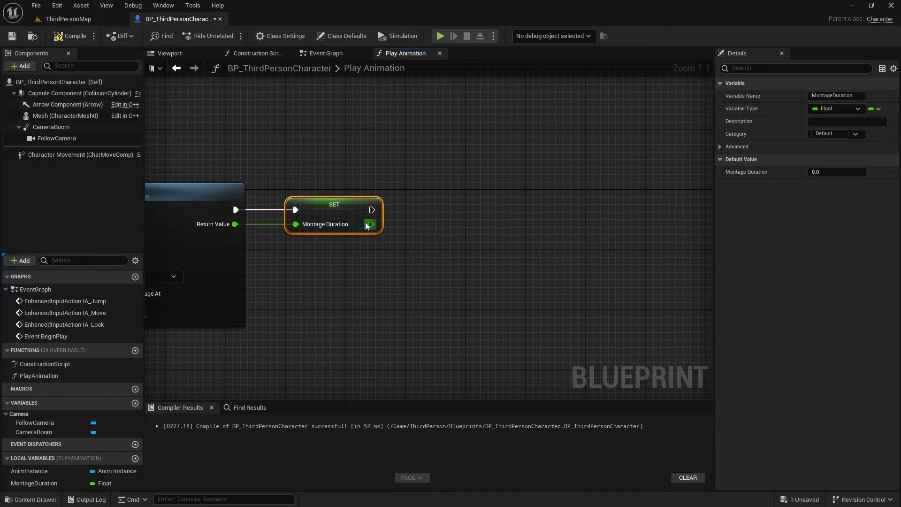
left_click_drag(372, 225, 411, 259)
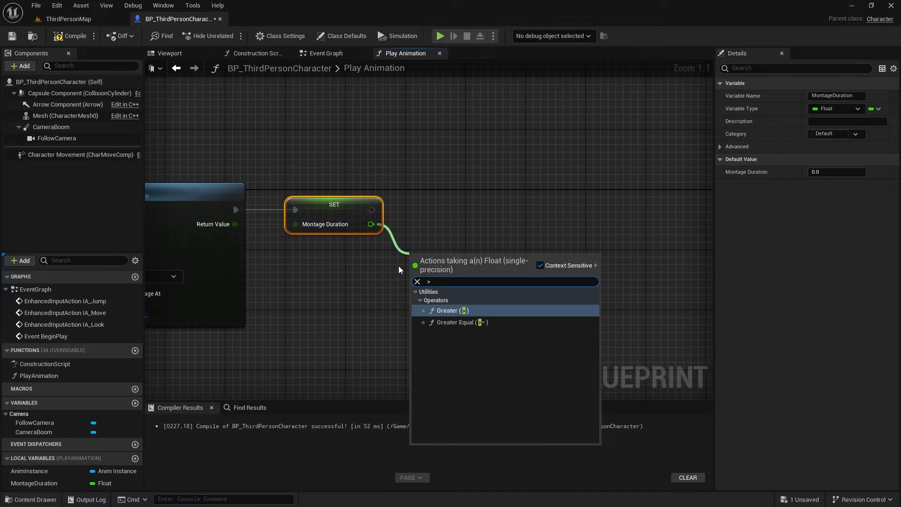
left_click(449, 310)
type("get")
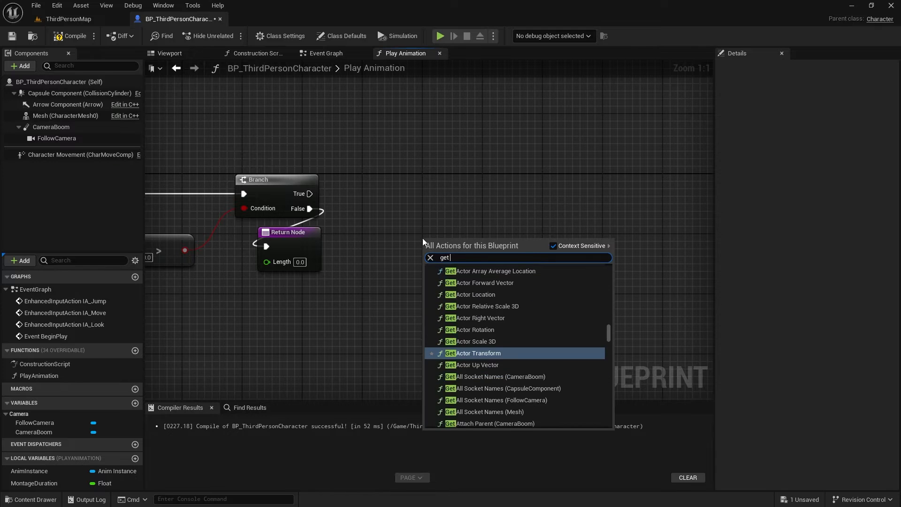
Branch on Section != None, return MontageDuration on False, and add a new function
type("section")
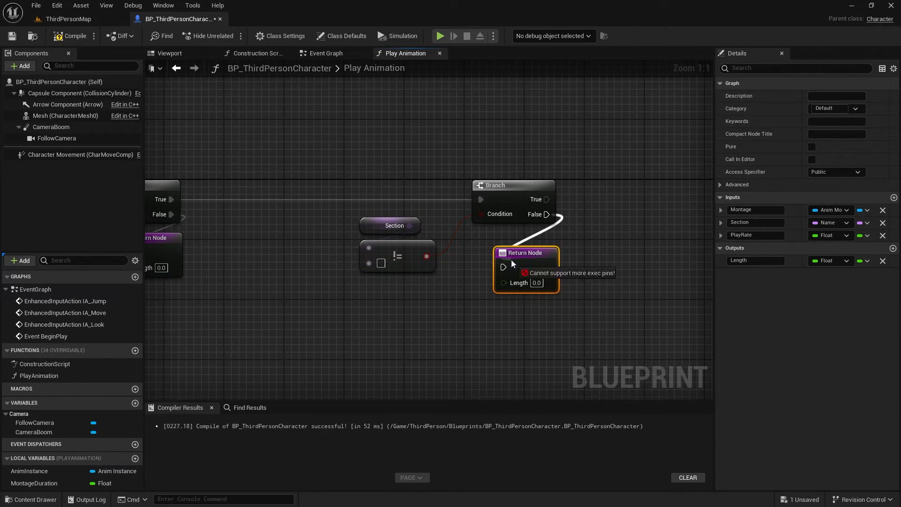
left_click(439, 278)
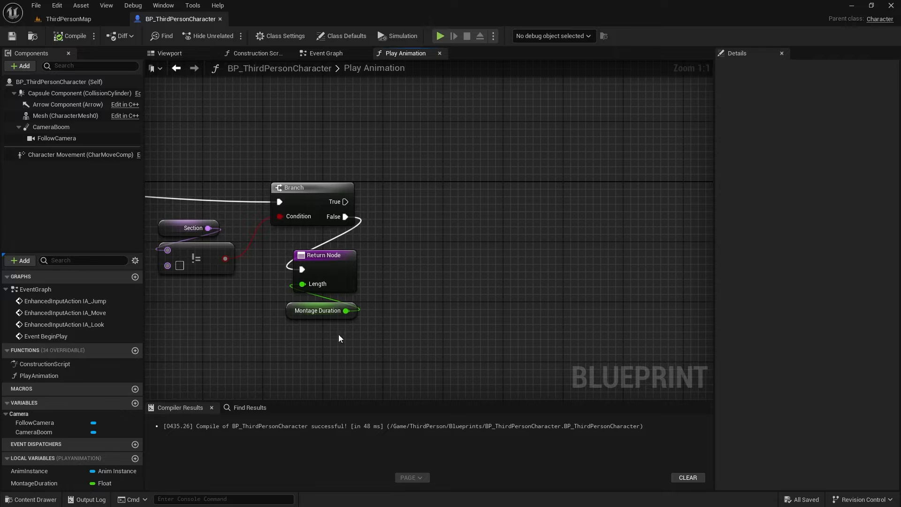
left_click(135, 350)
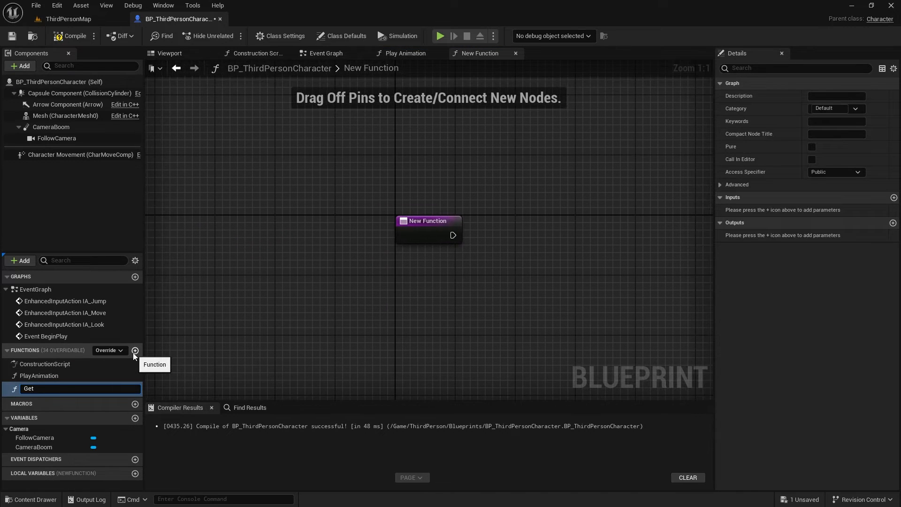
Name GetSectionEndTime with an EndTime float output and an AnimInstance input
type("Section")
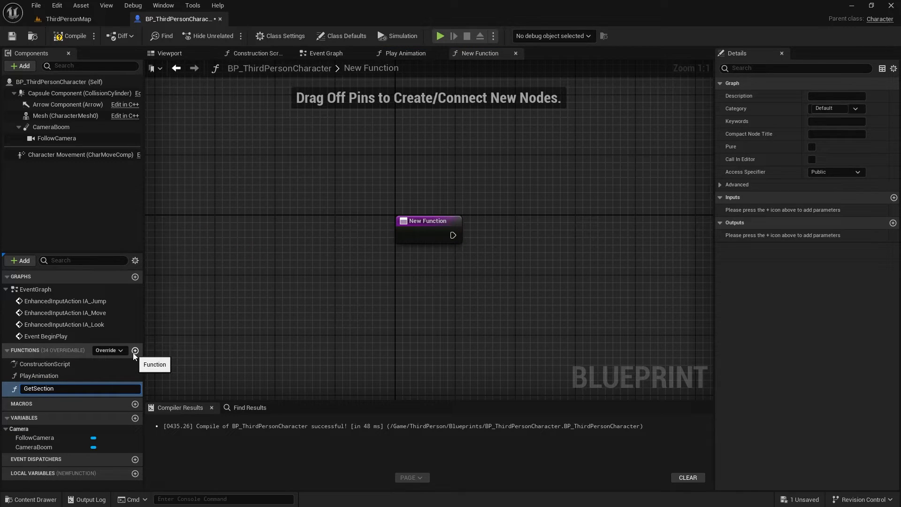
type("EndTime")
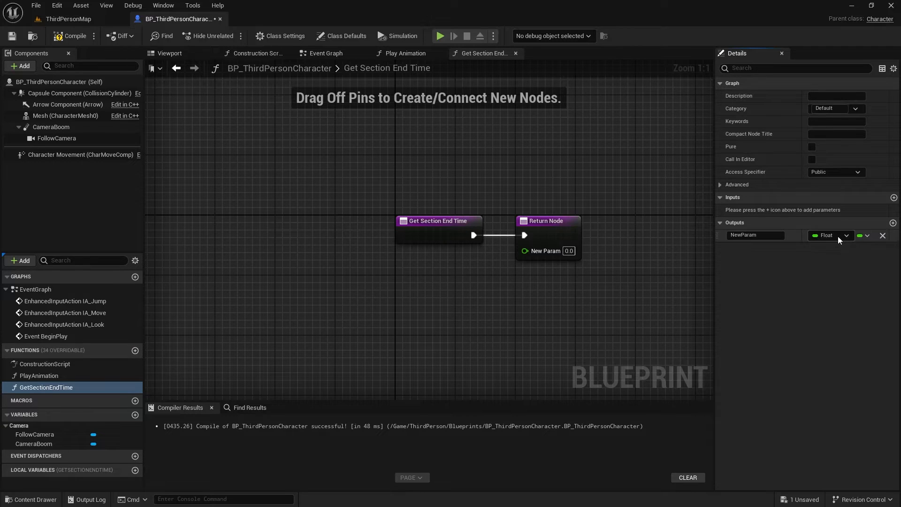
type("EndTime")
type("AnimInstance")
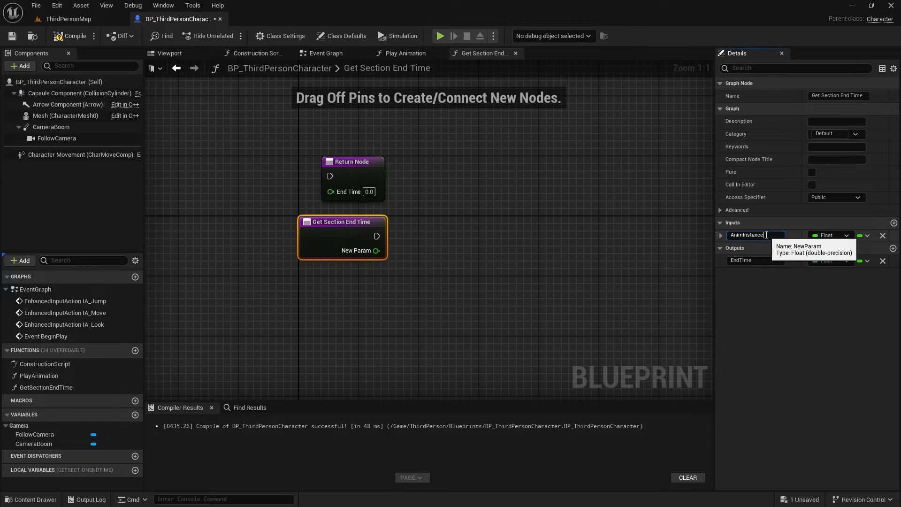
left_click(831, 235)
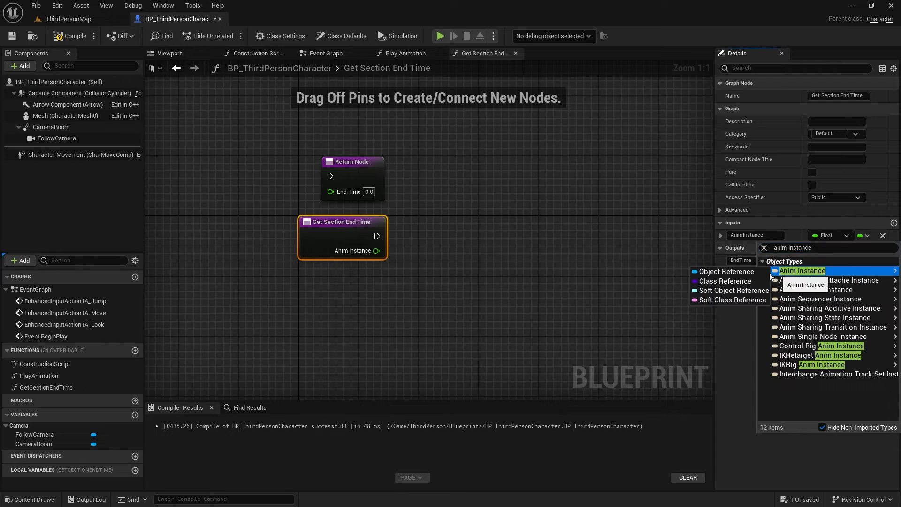
left_click(801, 271)
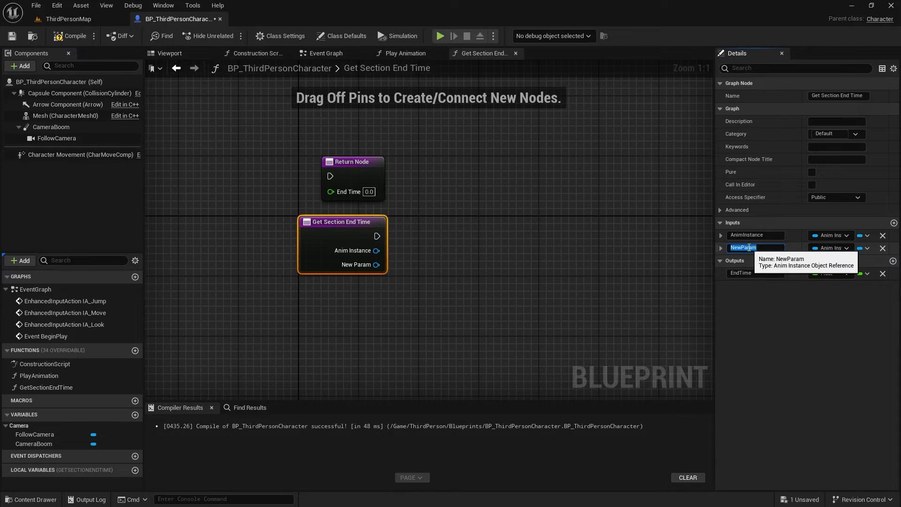
Add a Montage (Anim Montage) input and a Section input
type("montage")
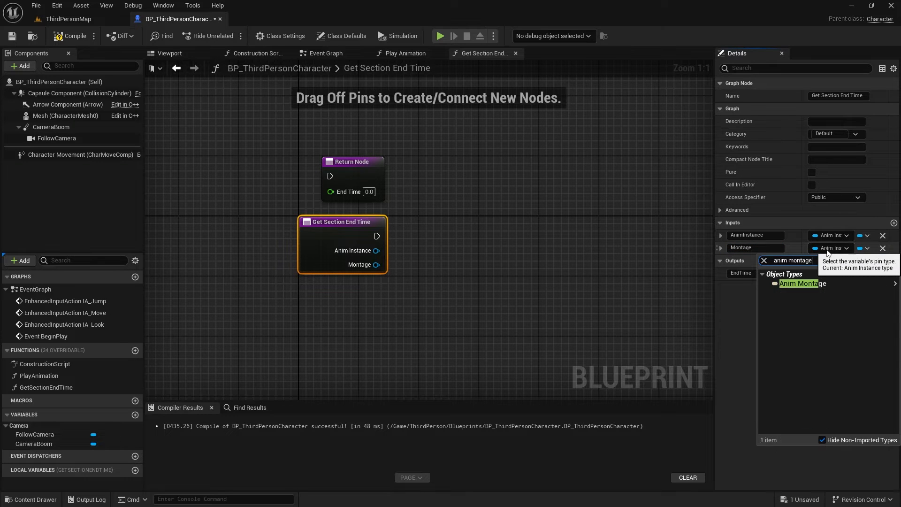
left_click(801, 284)
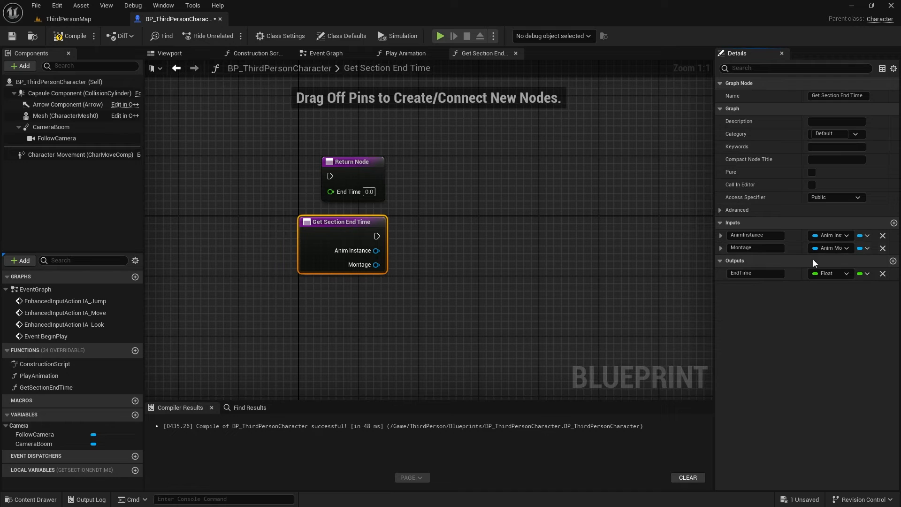
left_click(893, 260)
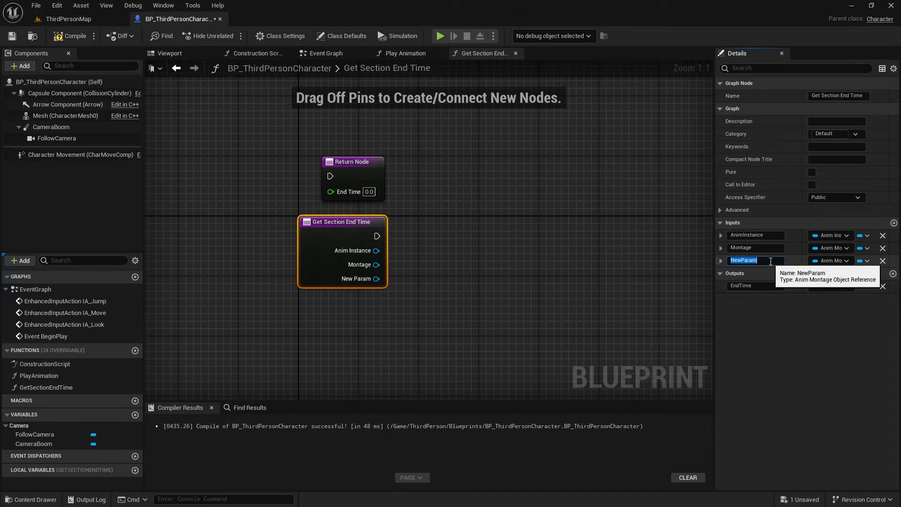
type("Section")
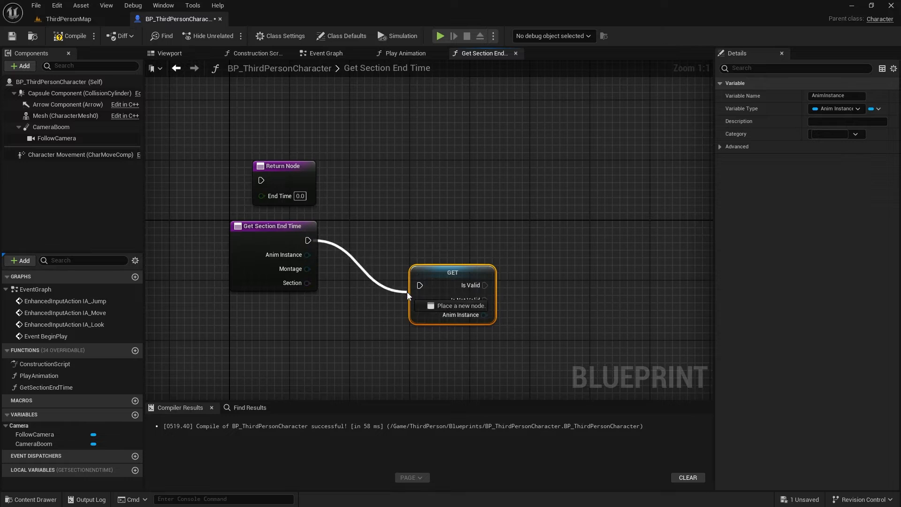
Add validated getters for AnimInstance and Montage and an Is Valid Section Name branch
type("get")
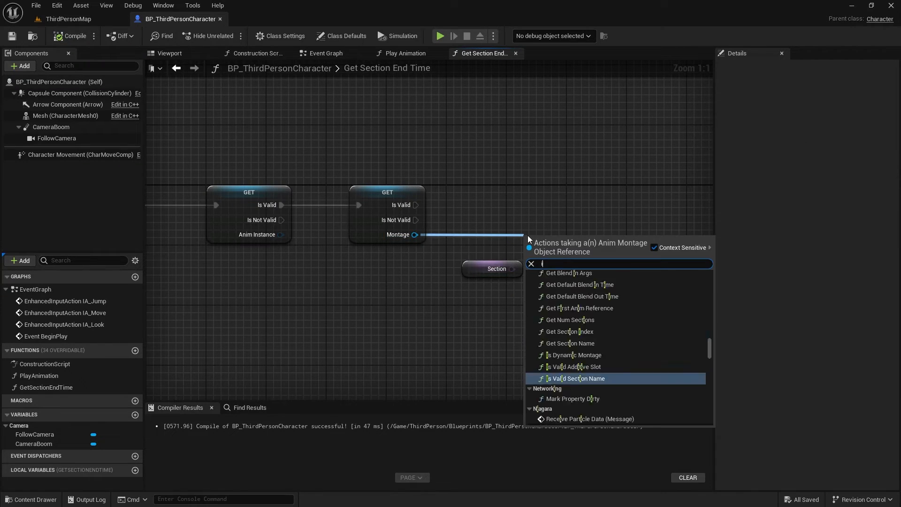
type("is valid s")
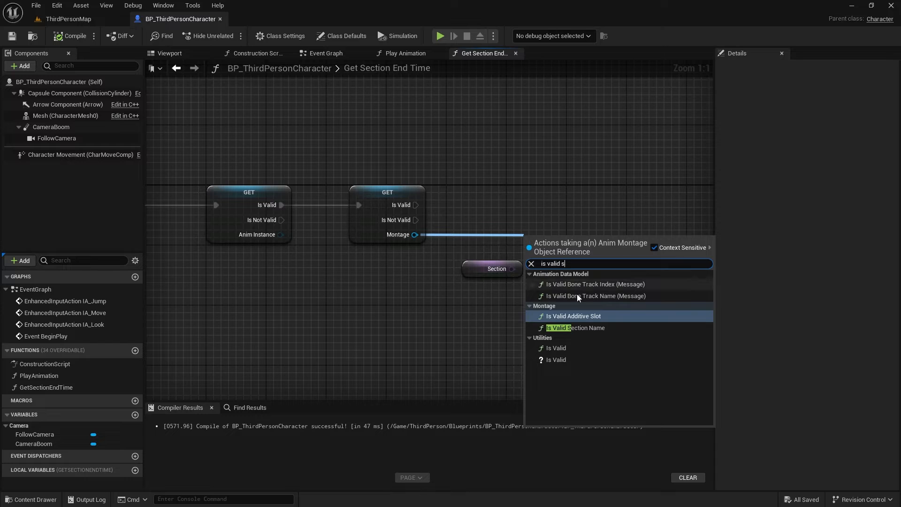
left_click(575, 328)
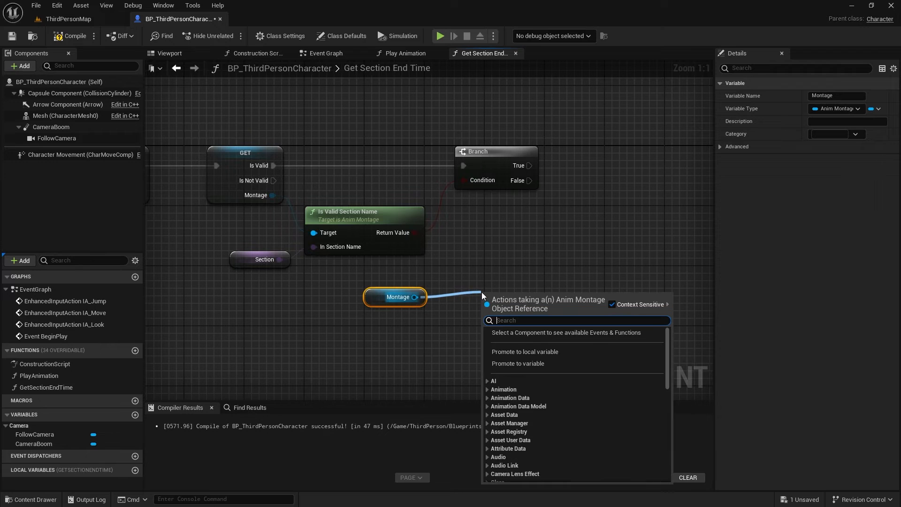
Add a Get Section Name lookup and return to the PlayAnimation graph
type("get section")
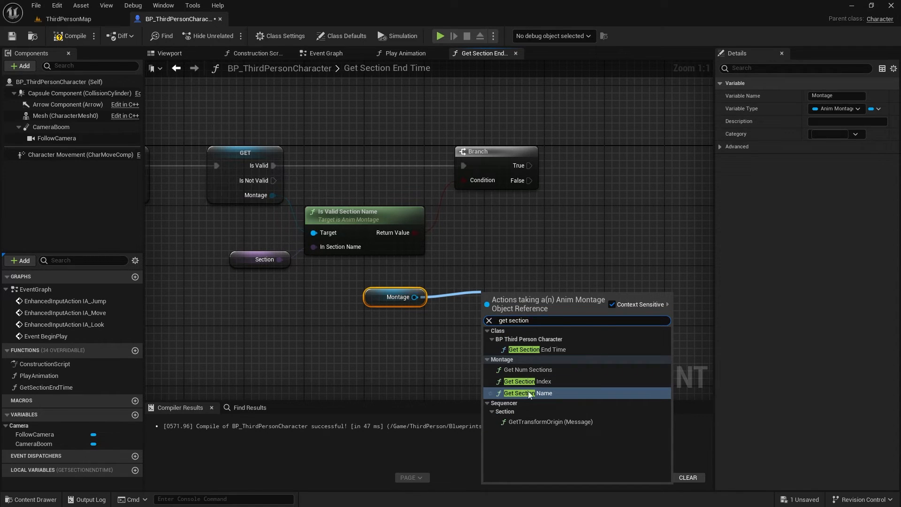
left_click(527, 392)
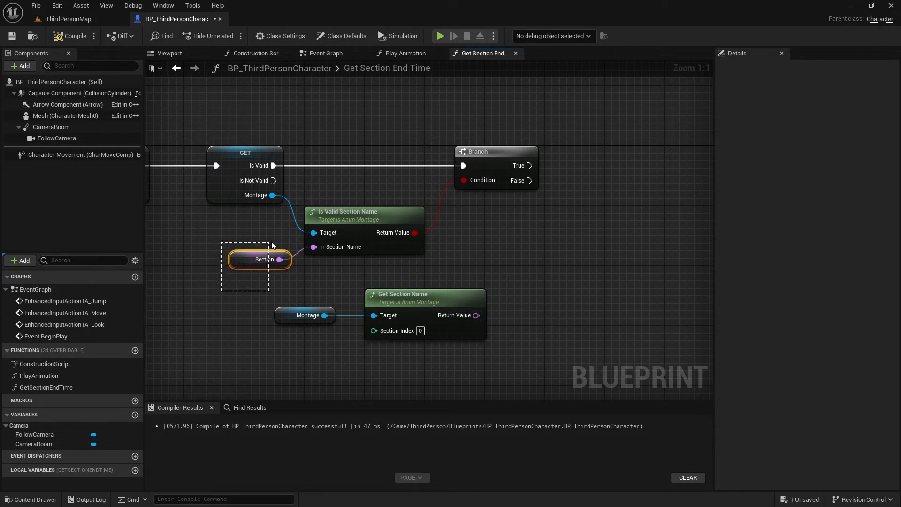
left_click(259, 259)
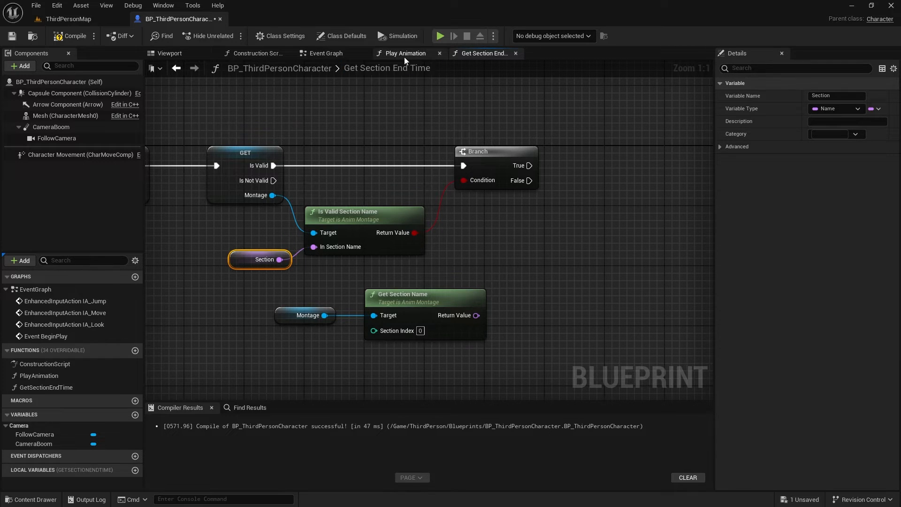
left_click(406, 52)
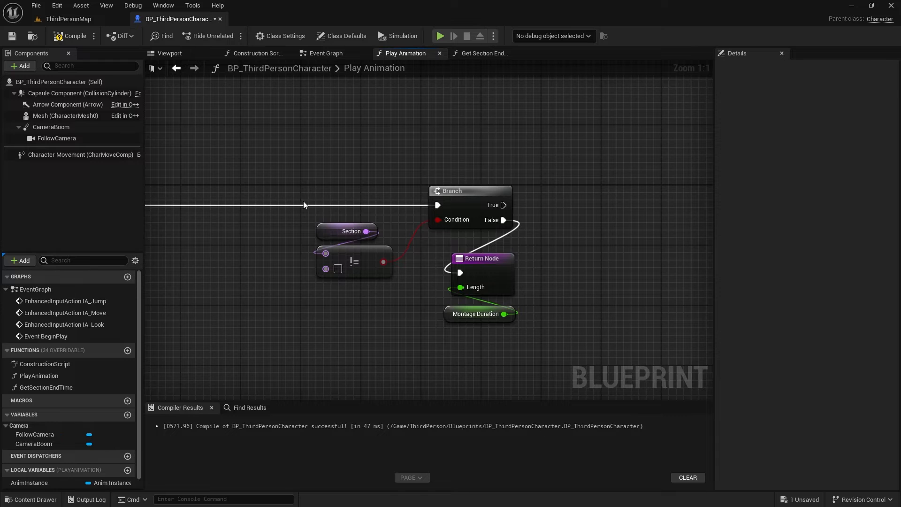
Make GetSectionEndTime's Section input pass-by-reference
left_click(483, 52)
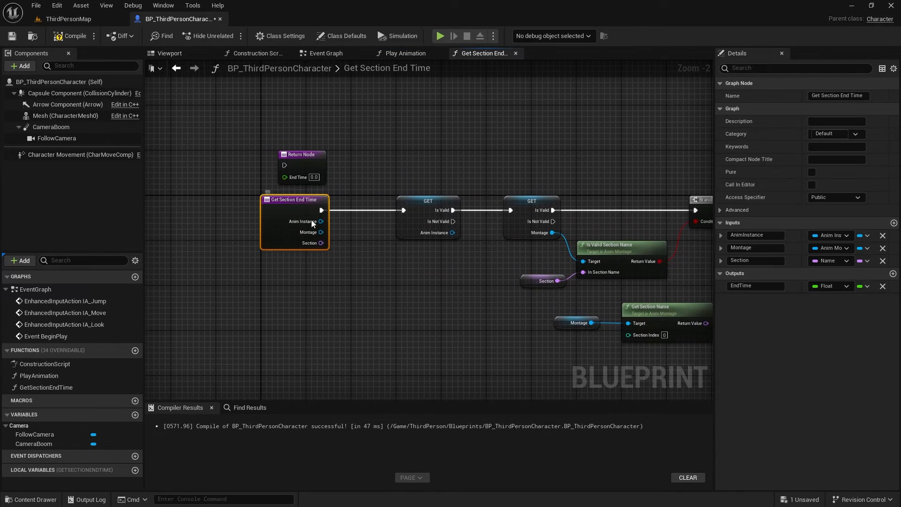
left_click(721, 260)
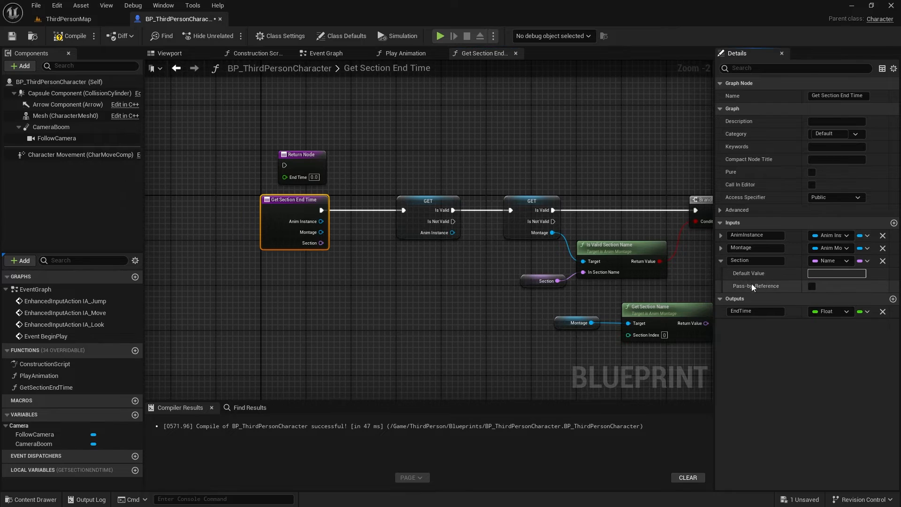
left_click(811, 273)
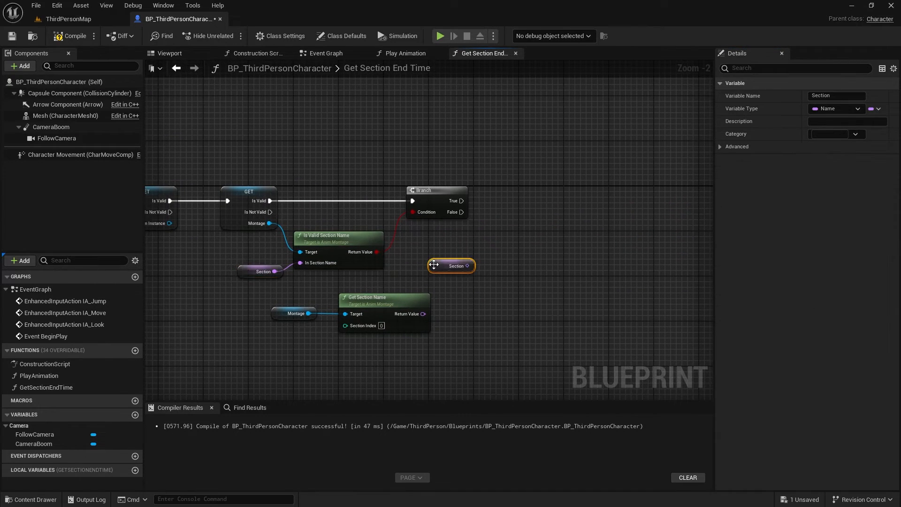
Overwrite Section by reference with the montage's first section name on the False path
left_click_drag(469, 265, 477, 244)
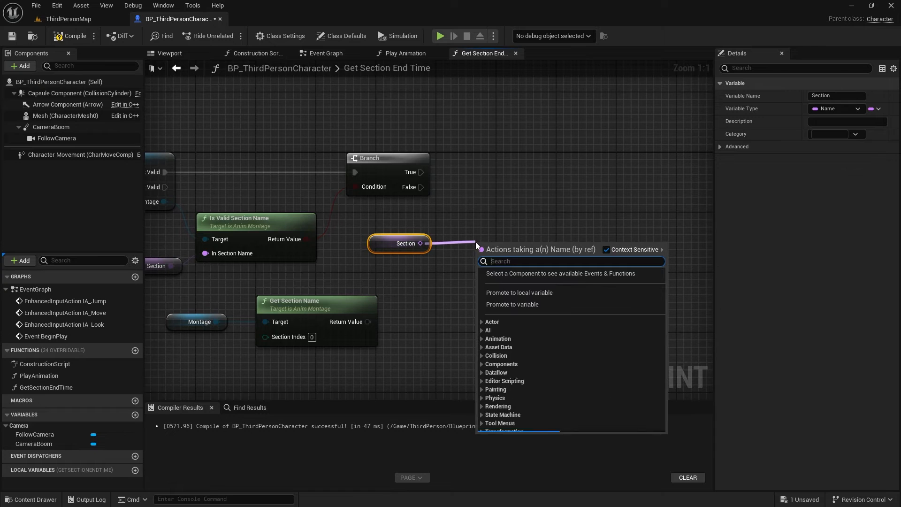
type("set ref")
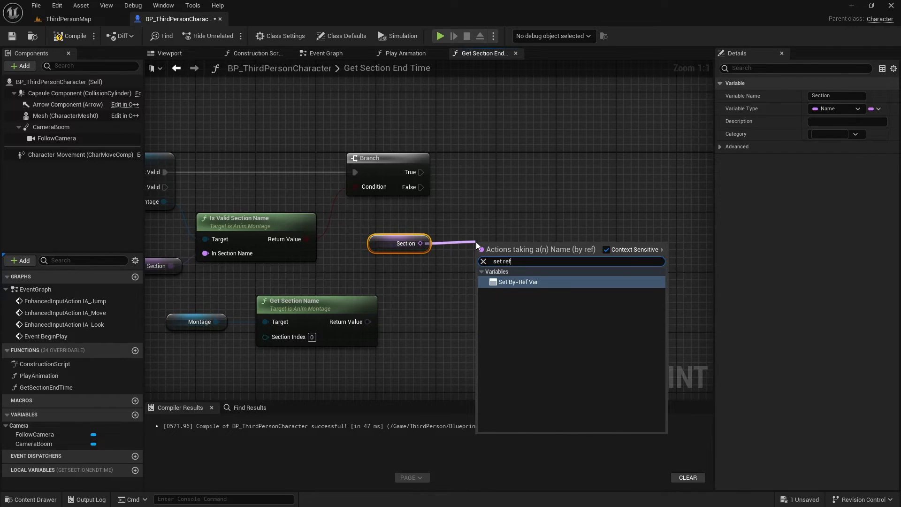
left_click(518, 282)
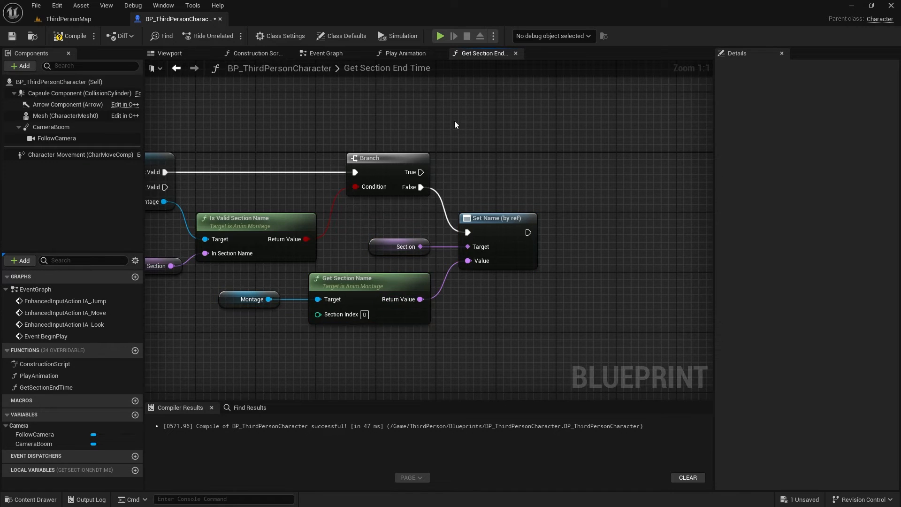
left_click(408, 52)
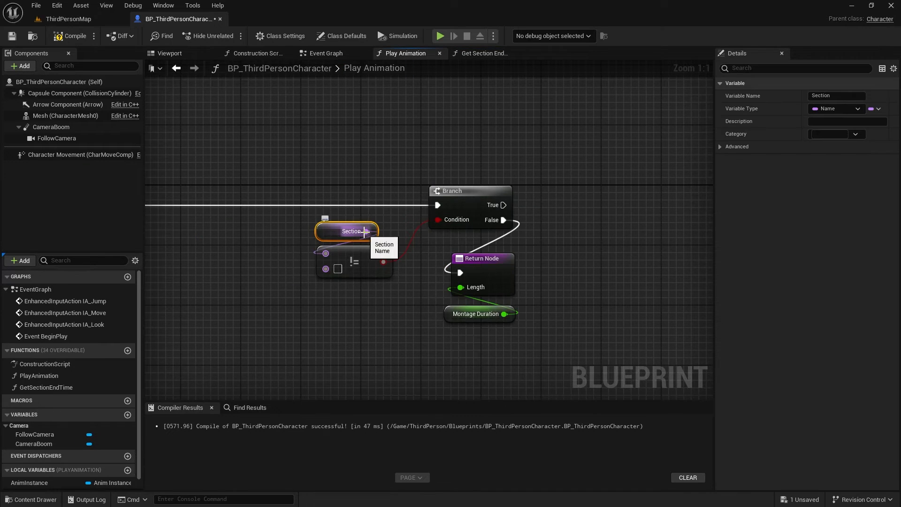
left_click(482, 53)
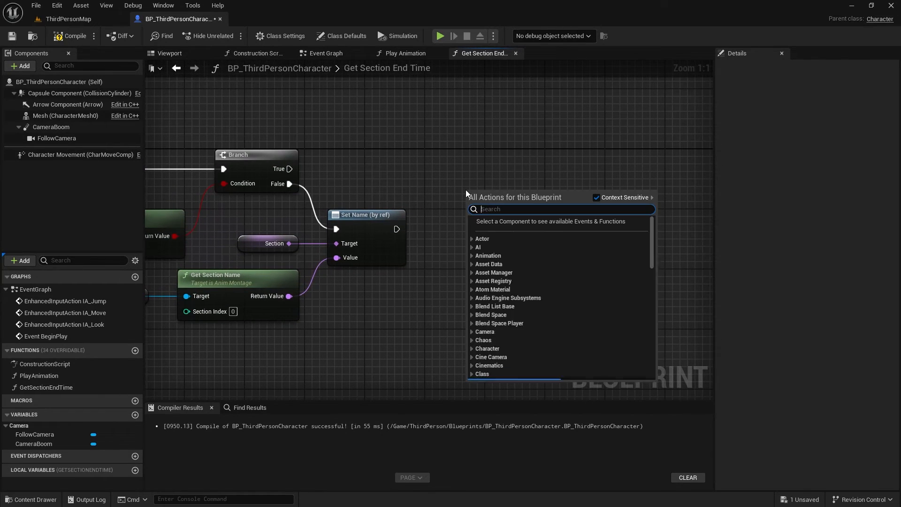
Jump the montage to the section's end via the anim instance
type("get anim insta")
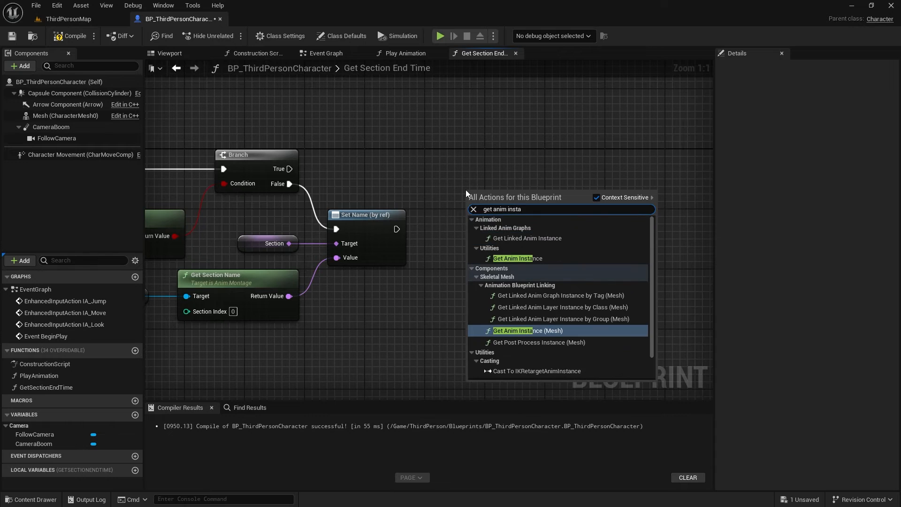
left_click(527, 331)
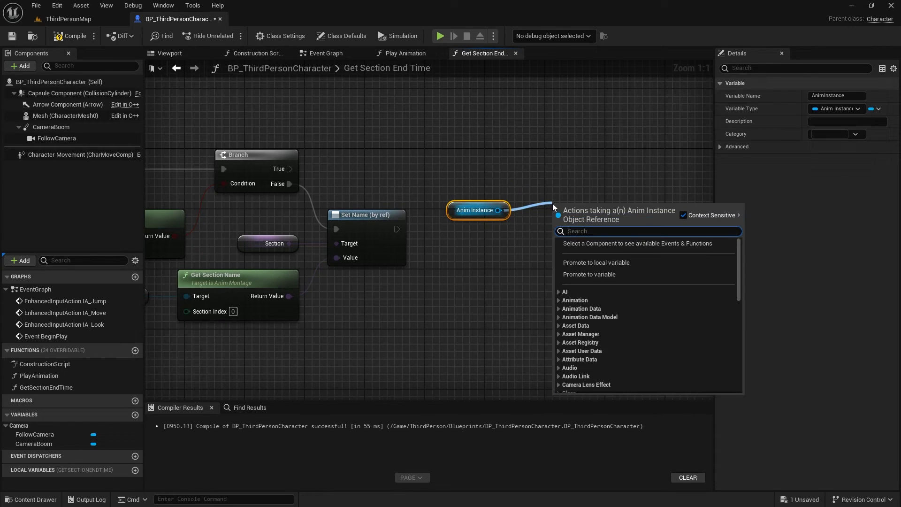
type("jum")
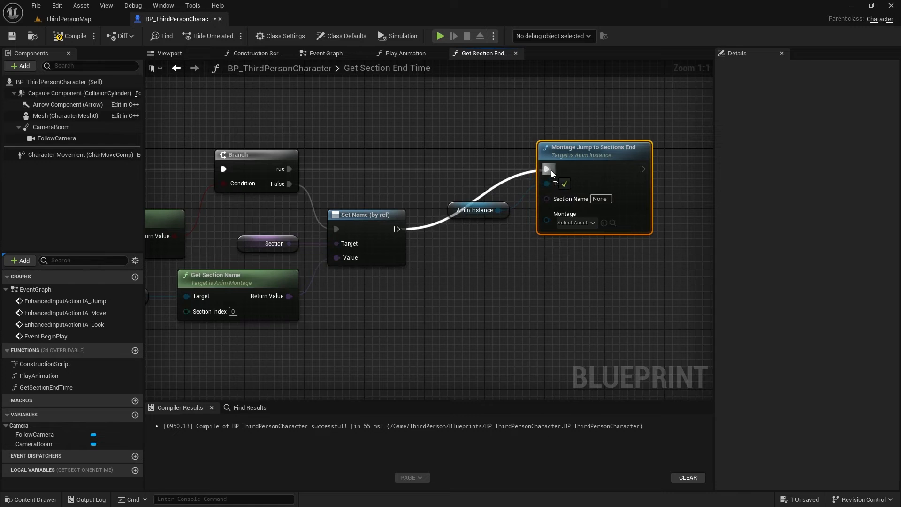
left_click(477, 231)
type("mo")
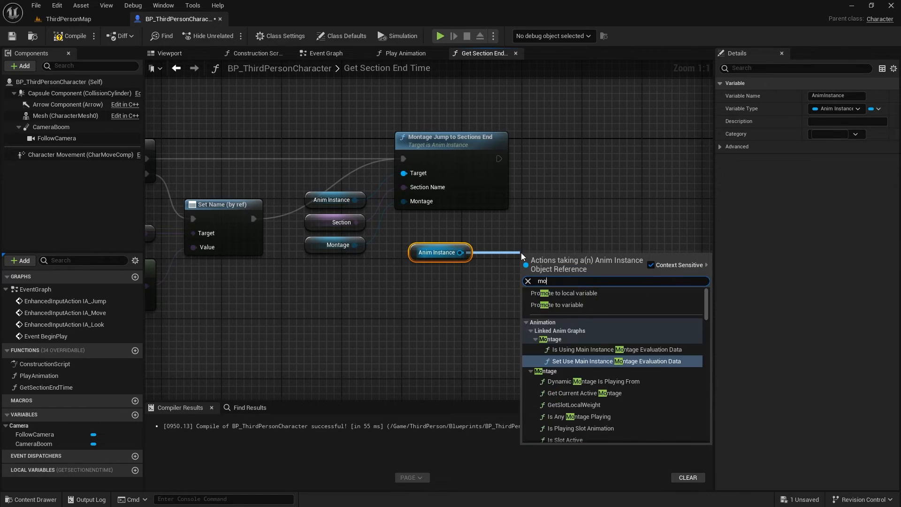
Read the montage's current position and return it as End Time
left_click(592, 265)
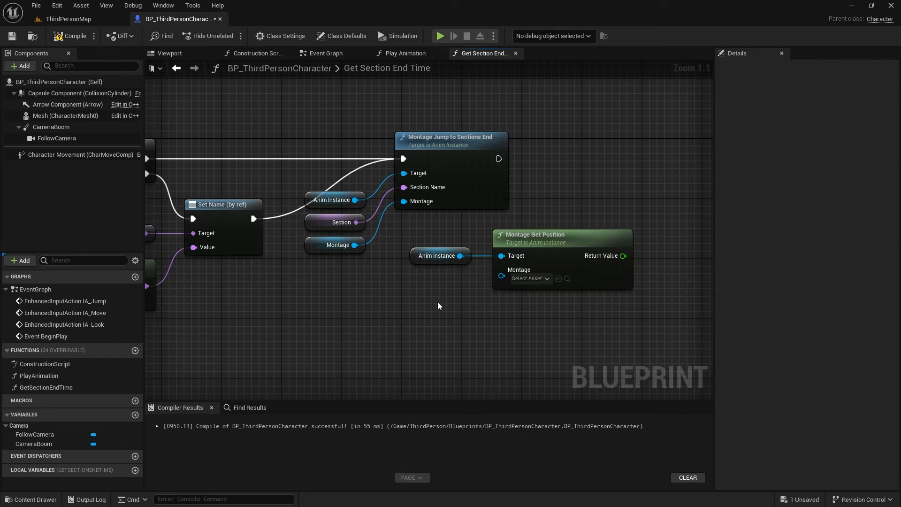
left_click(337, 244)
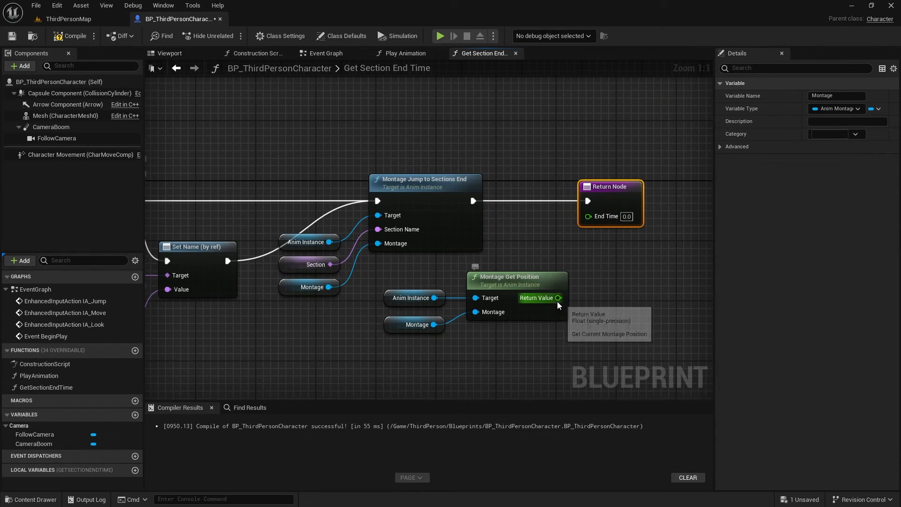
left_click_drag(557, 298, 586, 216)
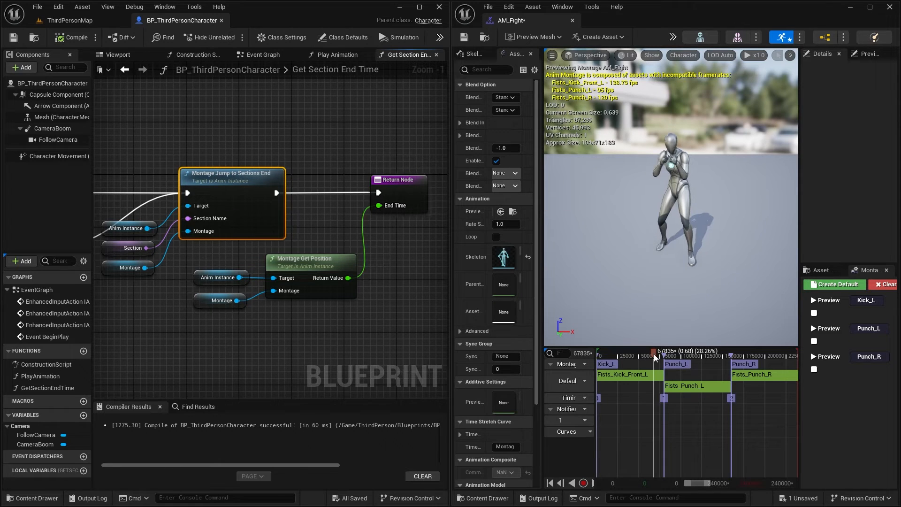
Scrub the AM_Fight timeline through the punch sections and inspect the Kick_L segment
left_click_drag(655, 358, 664, 358)
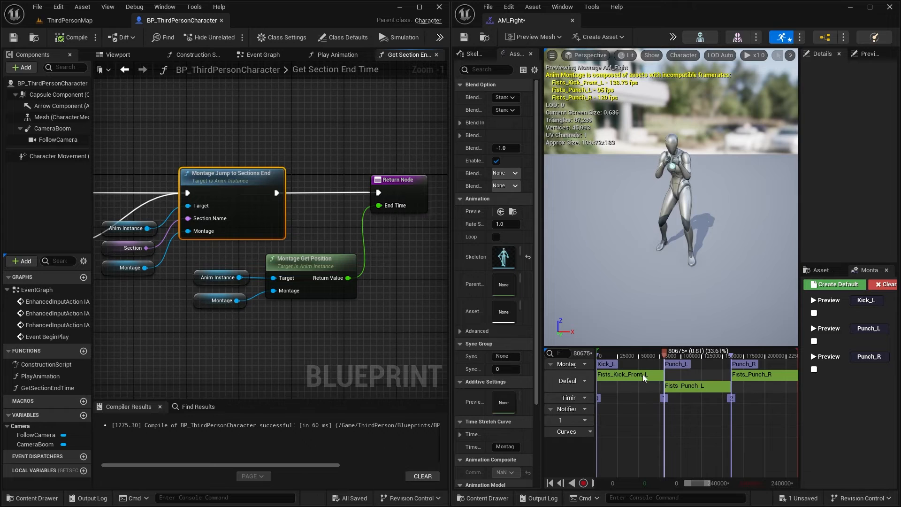
left_click(311, 258)
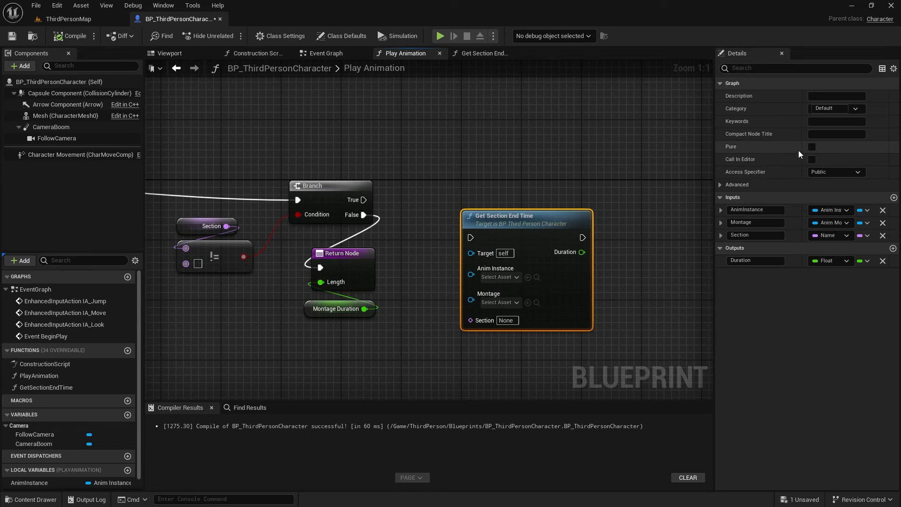
Mark Get Section End Time as pure with advanced options shown and wire its Anim Instance input
left_click(811, 146)
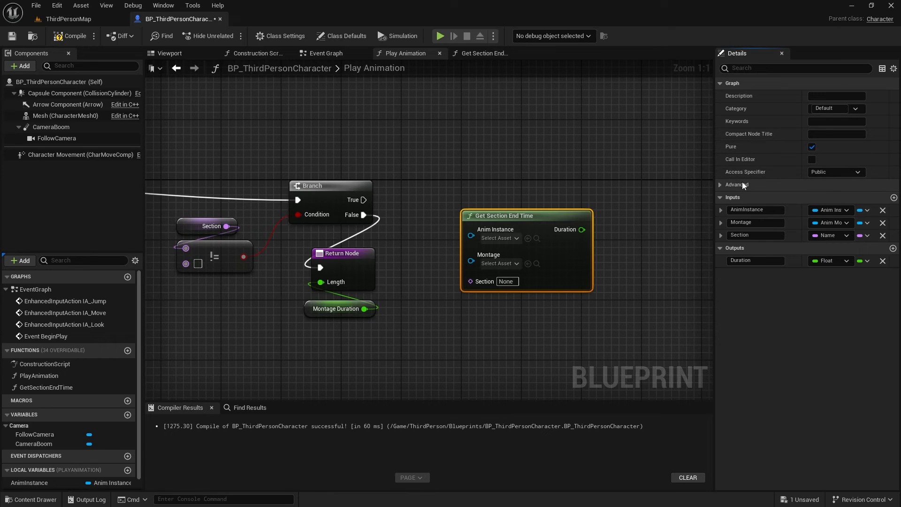
left_click(721, 185)
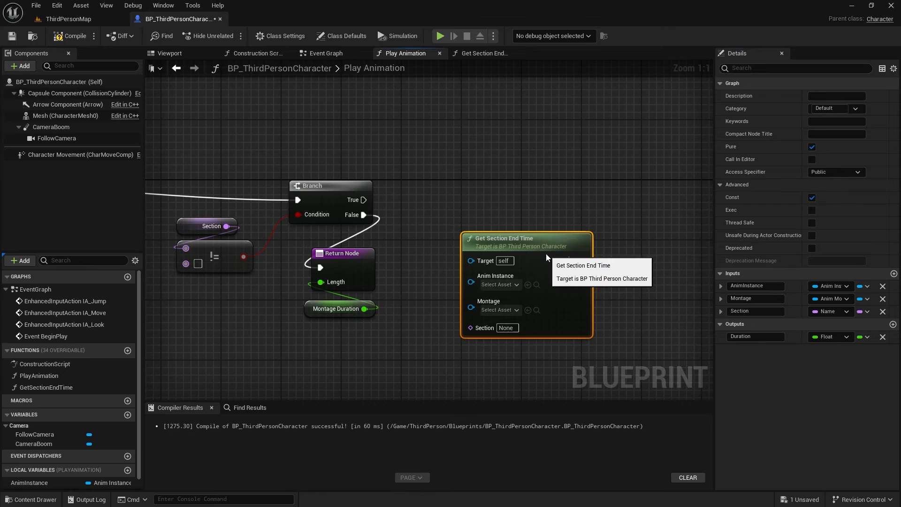
left_click_drag(549, 272, 612, 229)
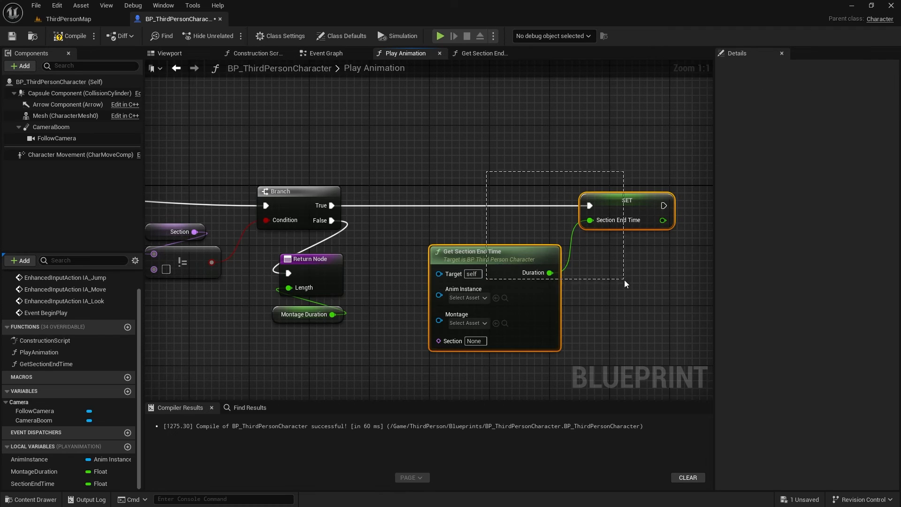
Feed the Montage and Section inputs and store Duration in the Section End Time variable
left_click(30, 459)
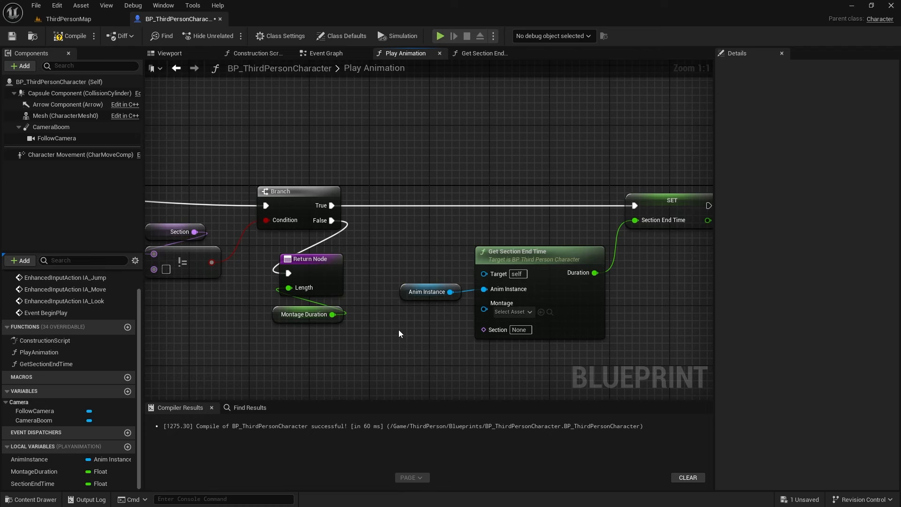
type("get mo")
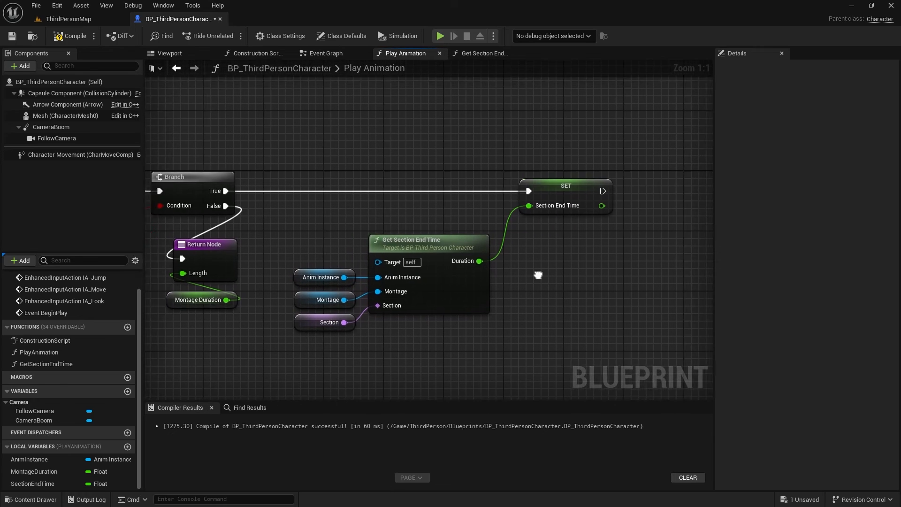
left_click(564, 185)
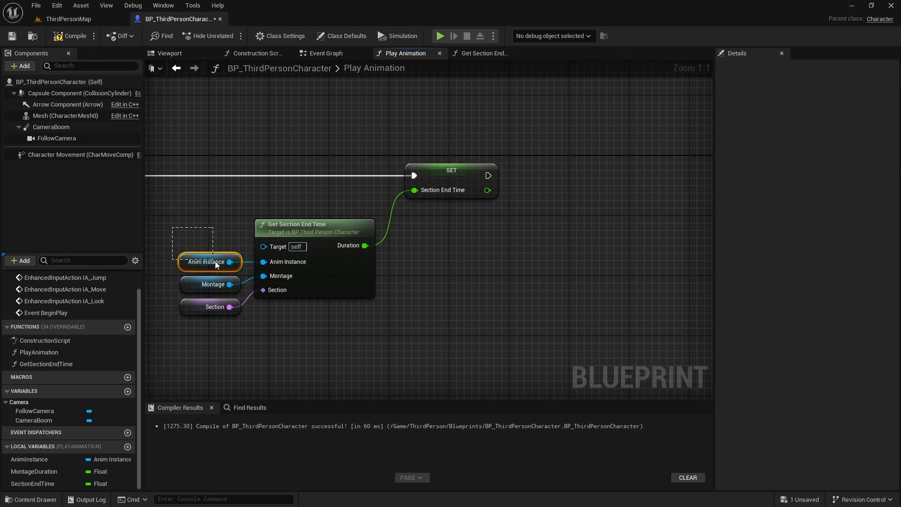
Add Montage Jump to Section and Montage Get Position nodes from the Anim Instance
left_click(208, 262)
type("montage jump")
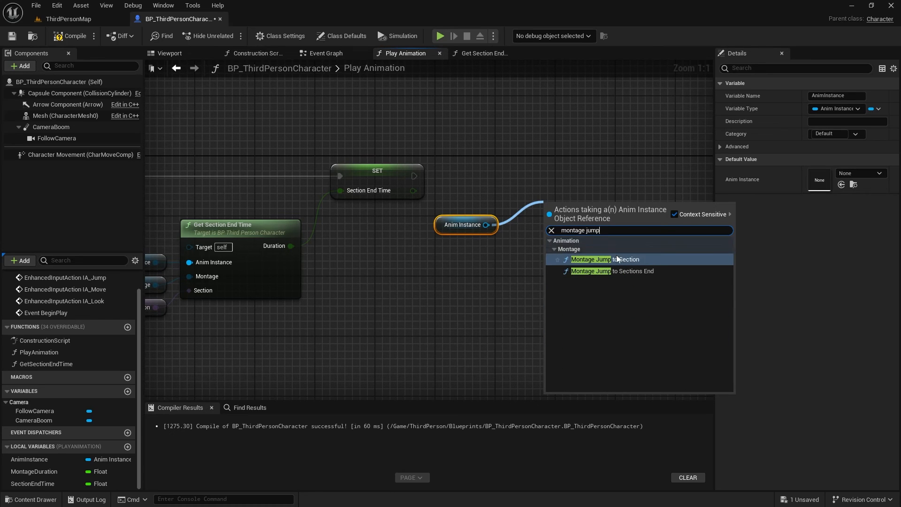
left_click(593, 259)
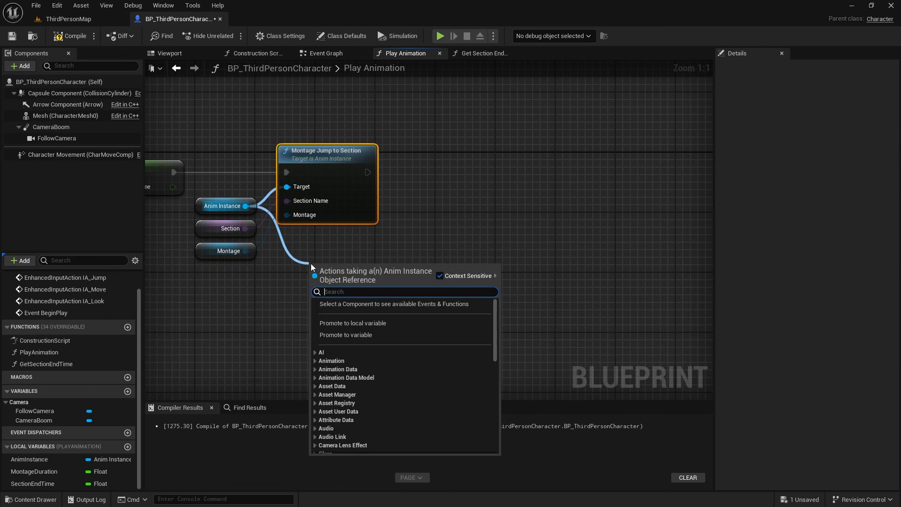
type("get monta")
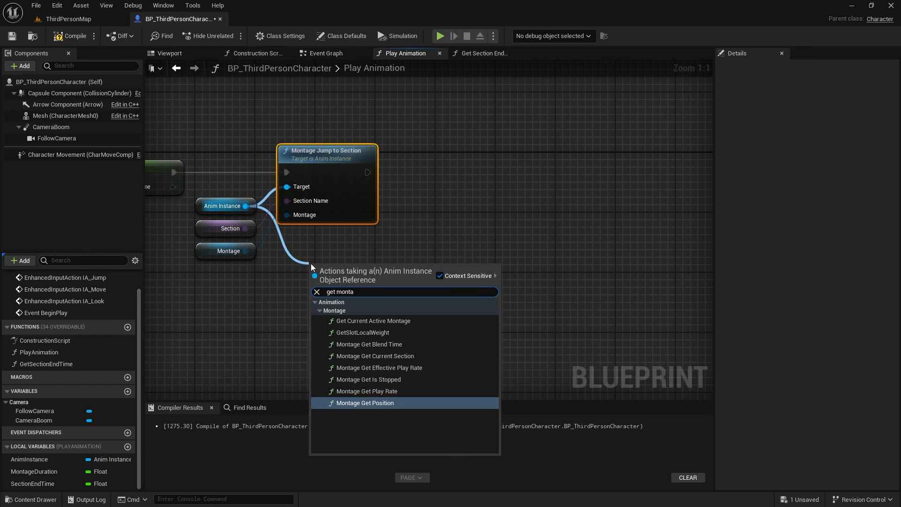
left_click(366, 403)
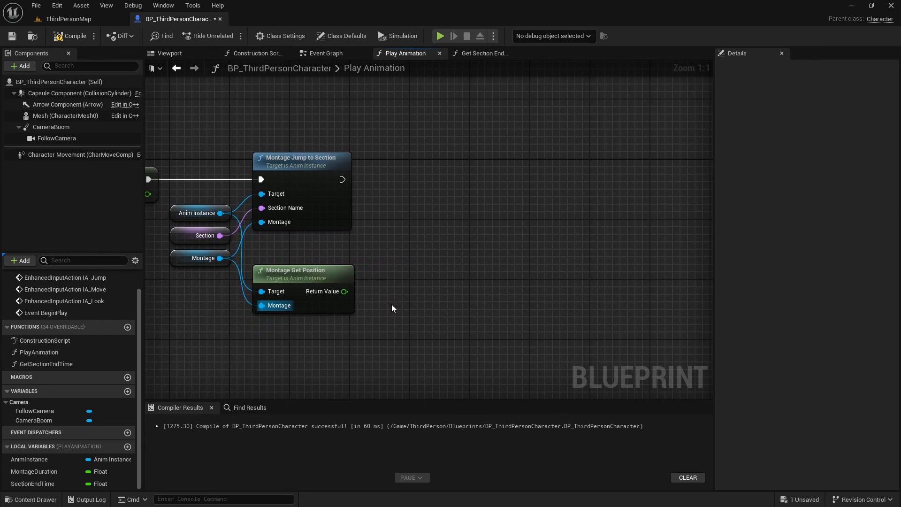
Subtract the montage position from Section End Time with a Subtract node
left_click(32, 483)
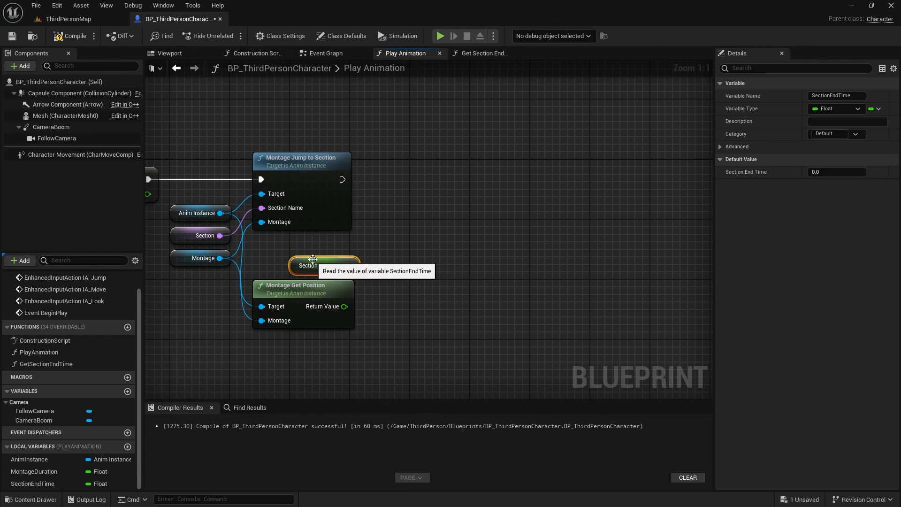
left_click_drag(347, 265, 403, 266)
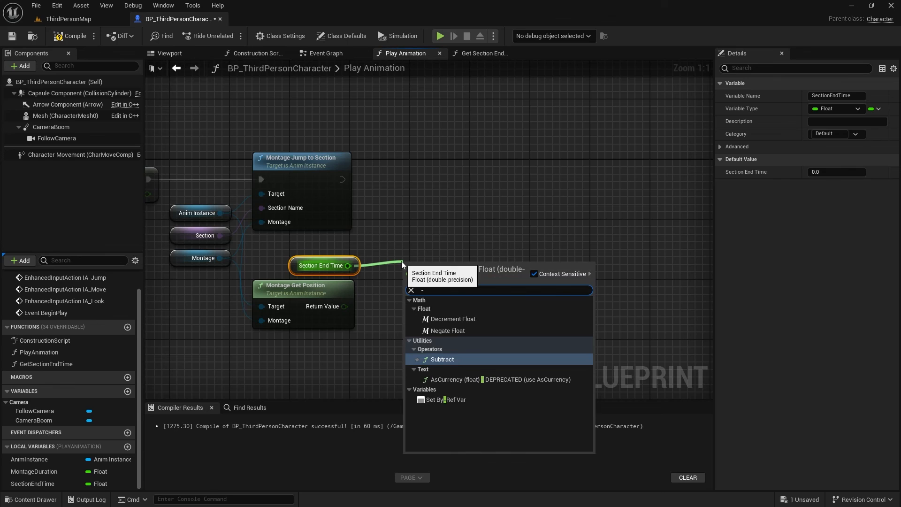
left_click(442, 359)
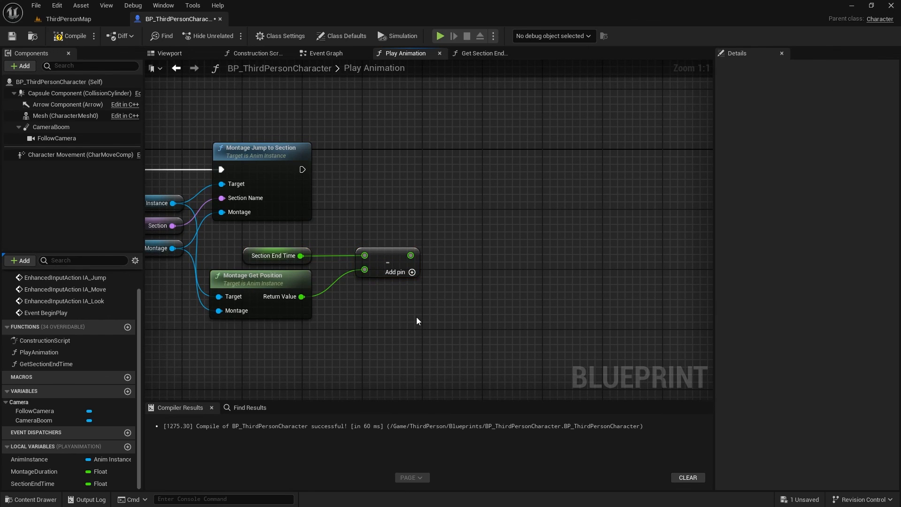
scroll("down", 3)
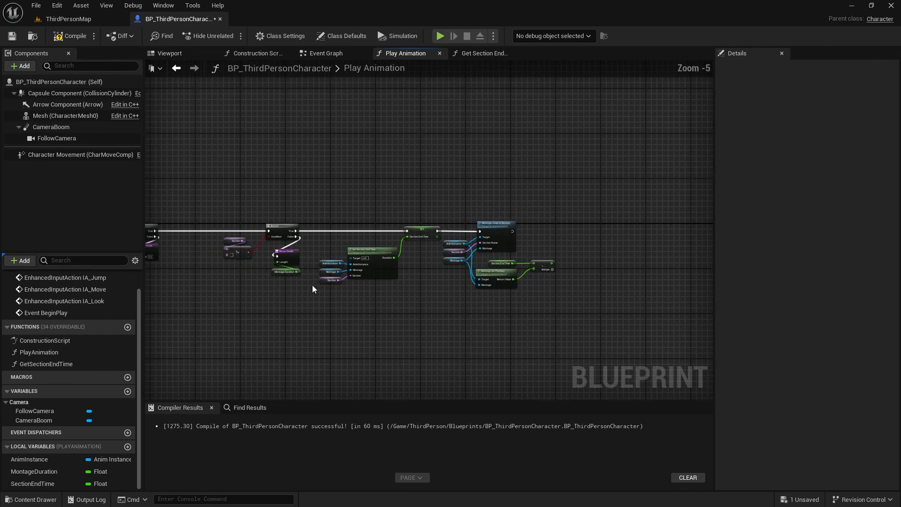